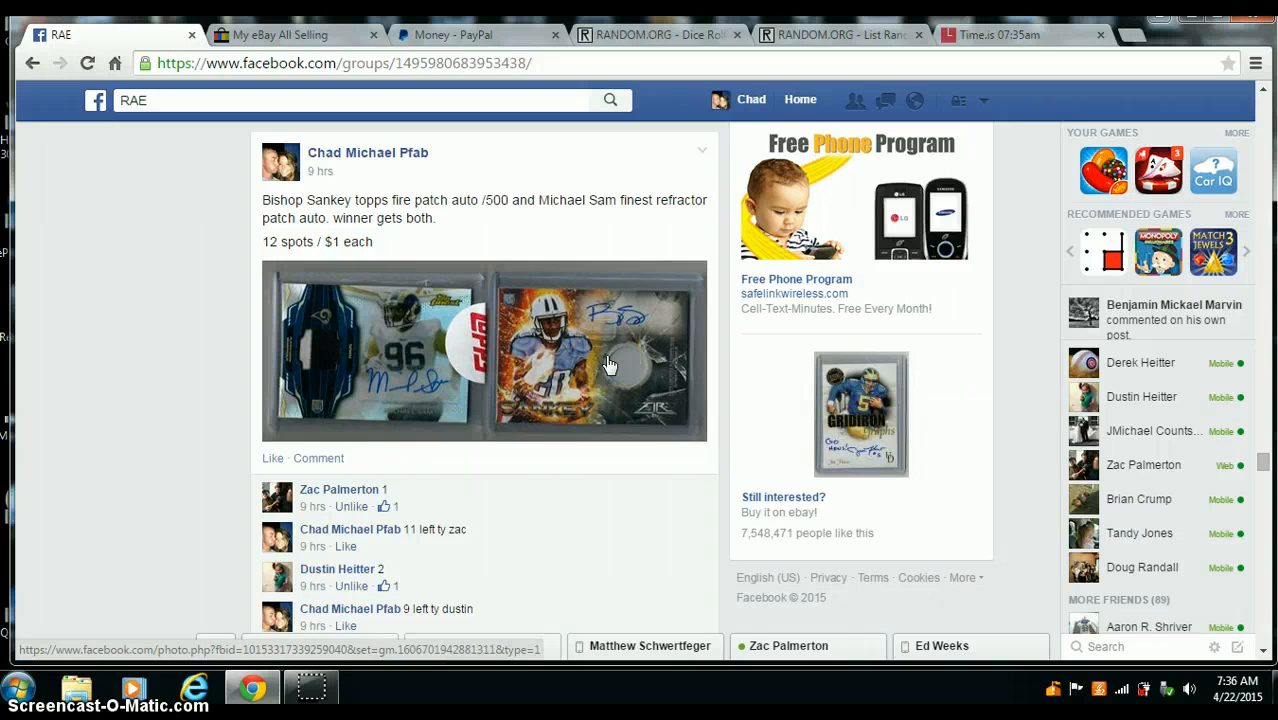
mouse_move(438, 352)
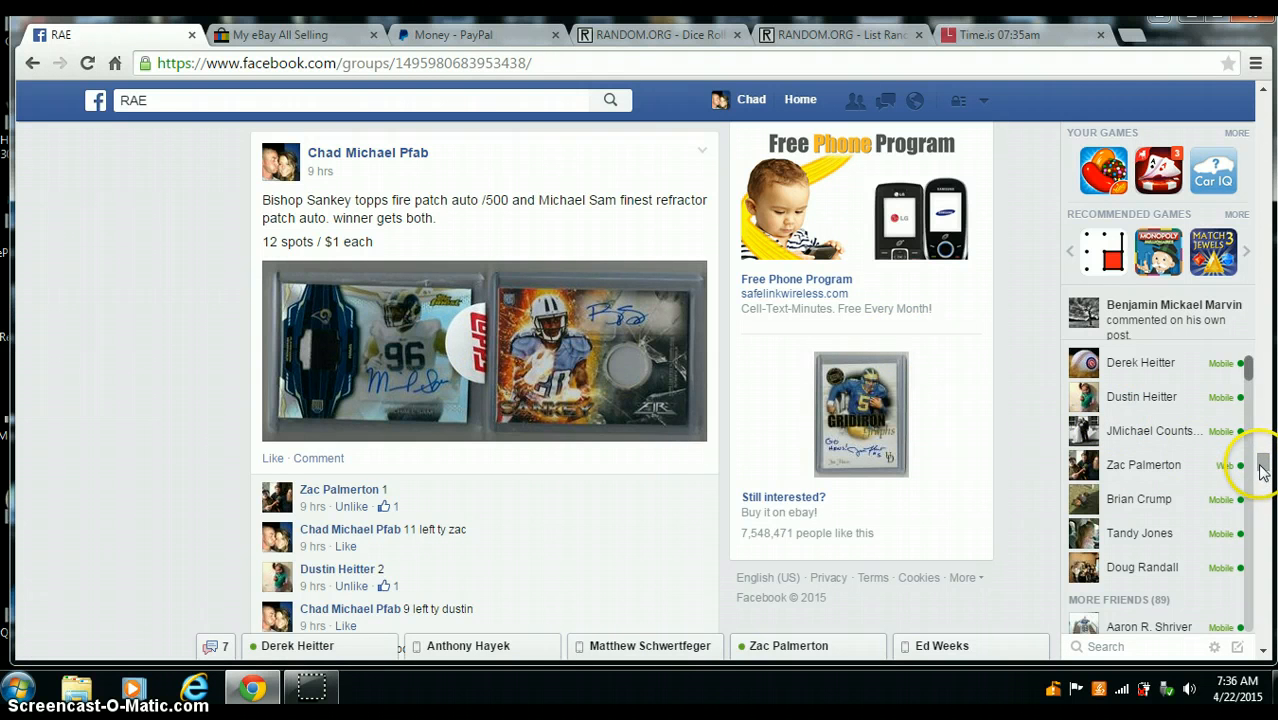
Scroll the raffle post's comments down to the comment listing the 12 entrant names.
scroll(down, 3)
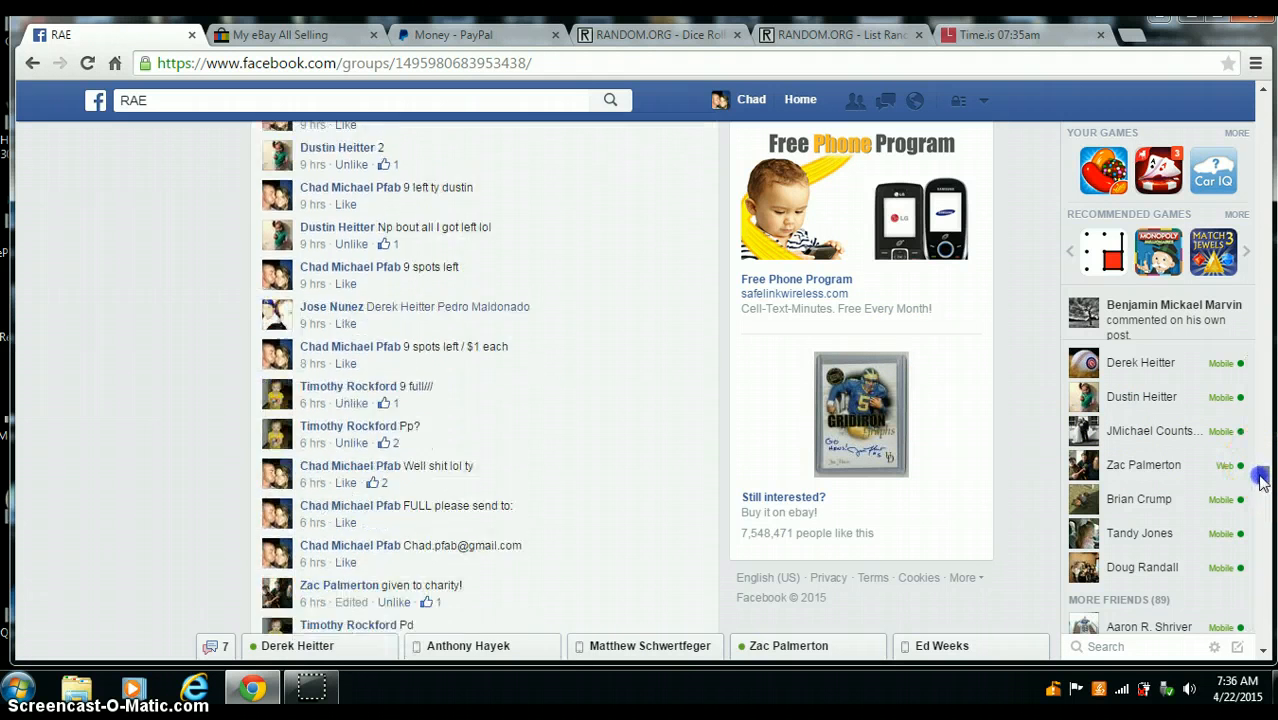
scroll(down, 3)
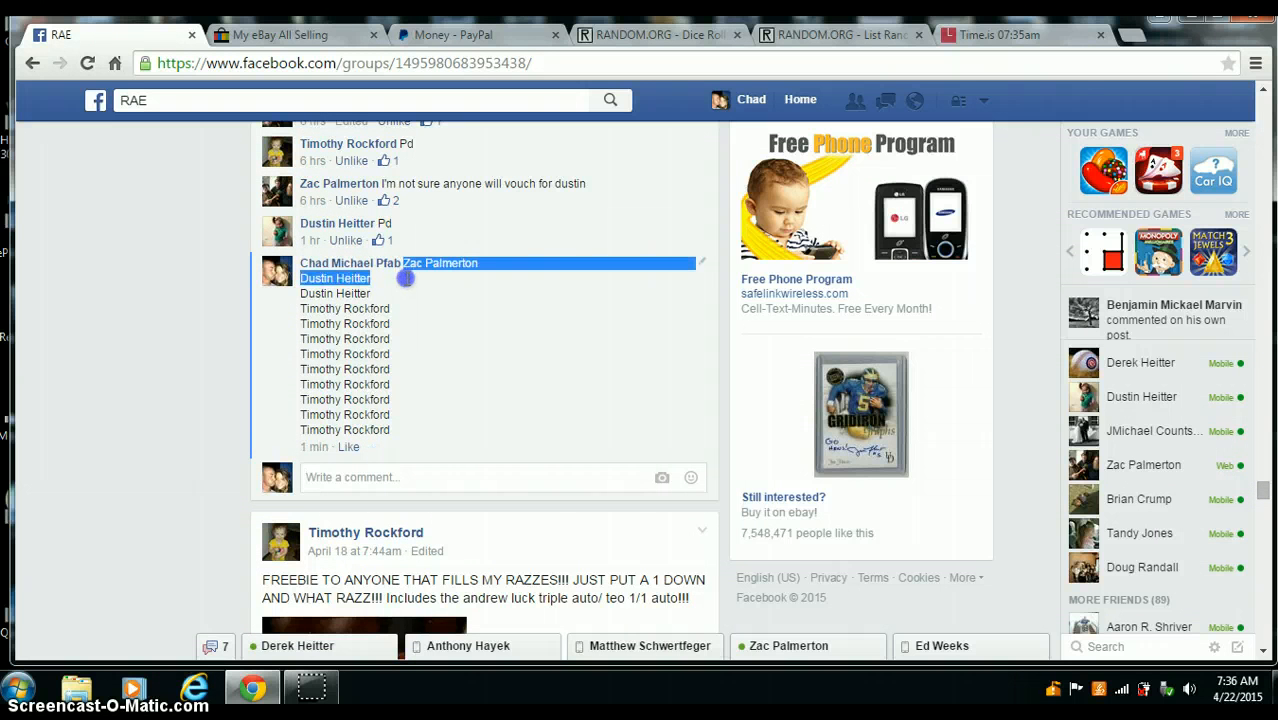
Select the entrant-name list, check time.is, and post a "LIVE" comment on the thread.
drag(404, 278, 408, 356)
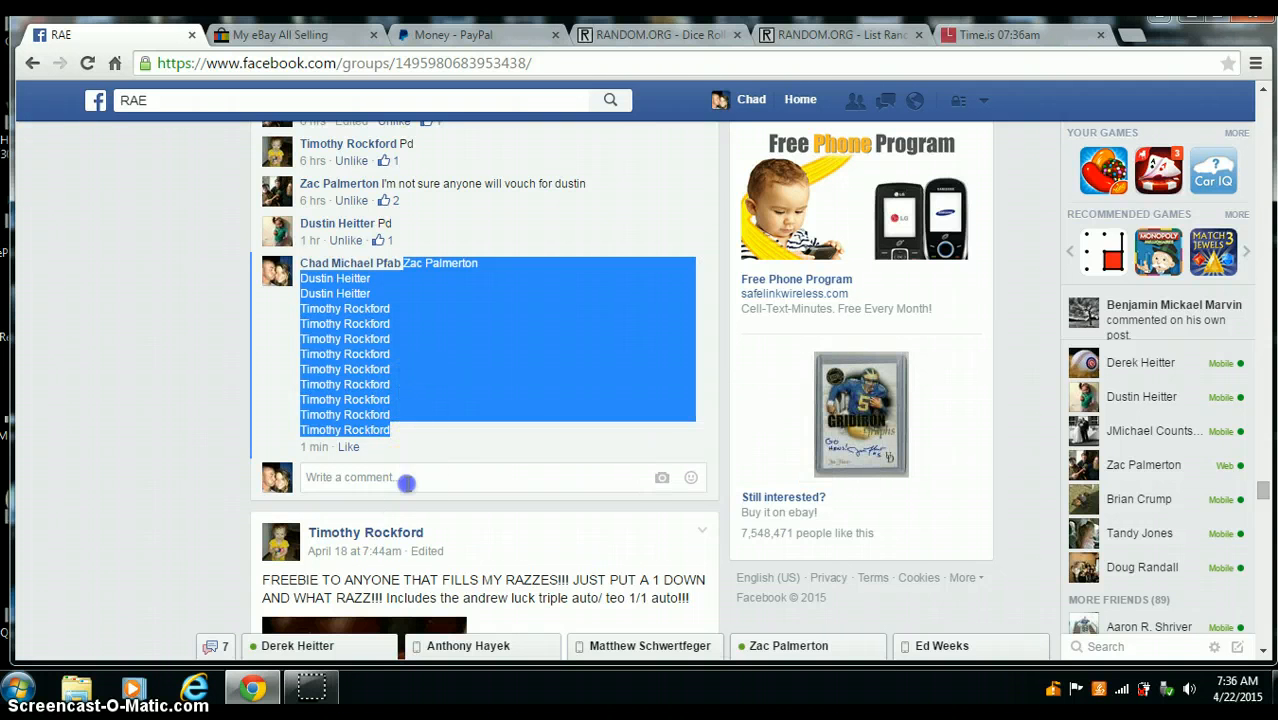
text(LIVE)
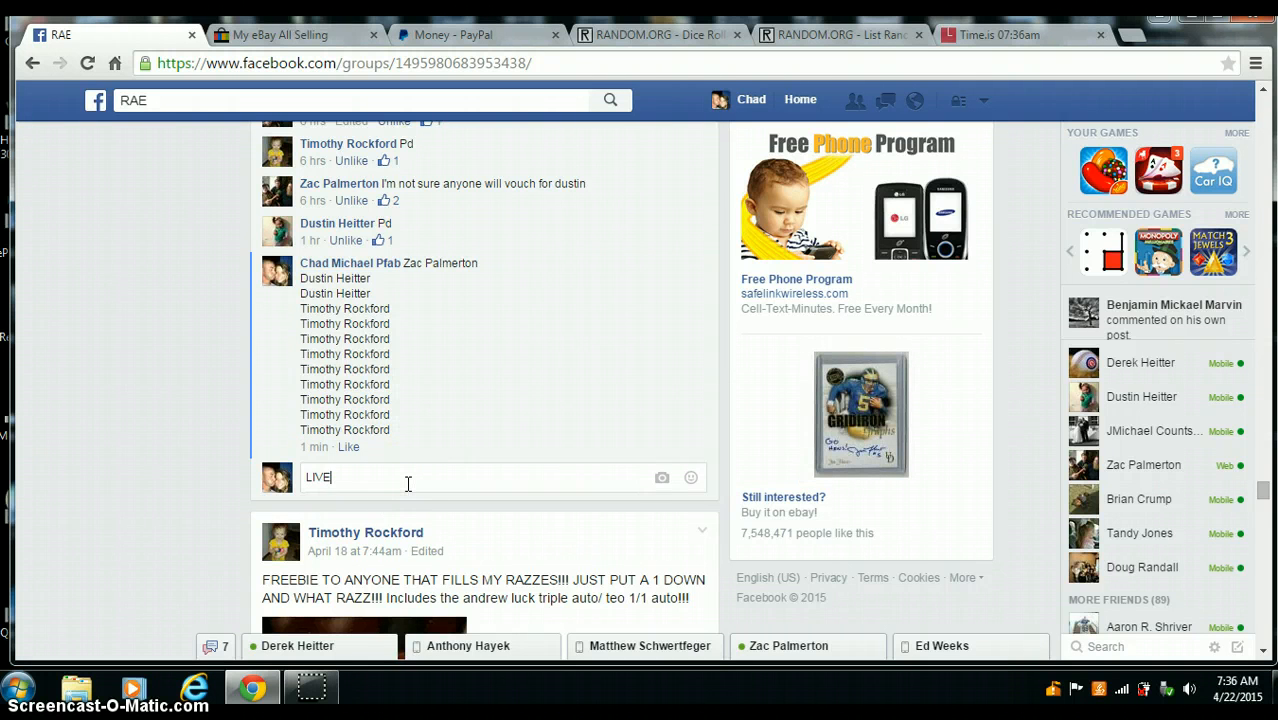
click(1020, 36)
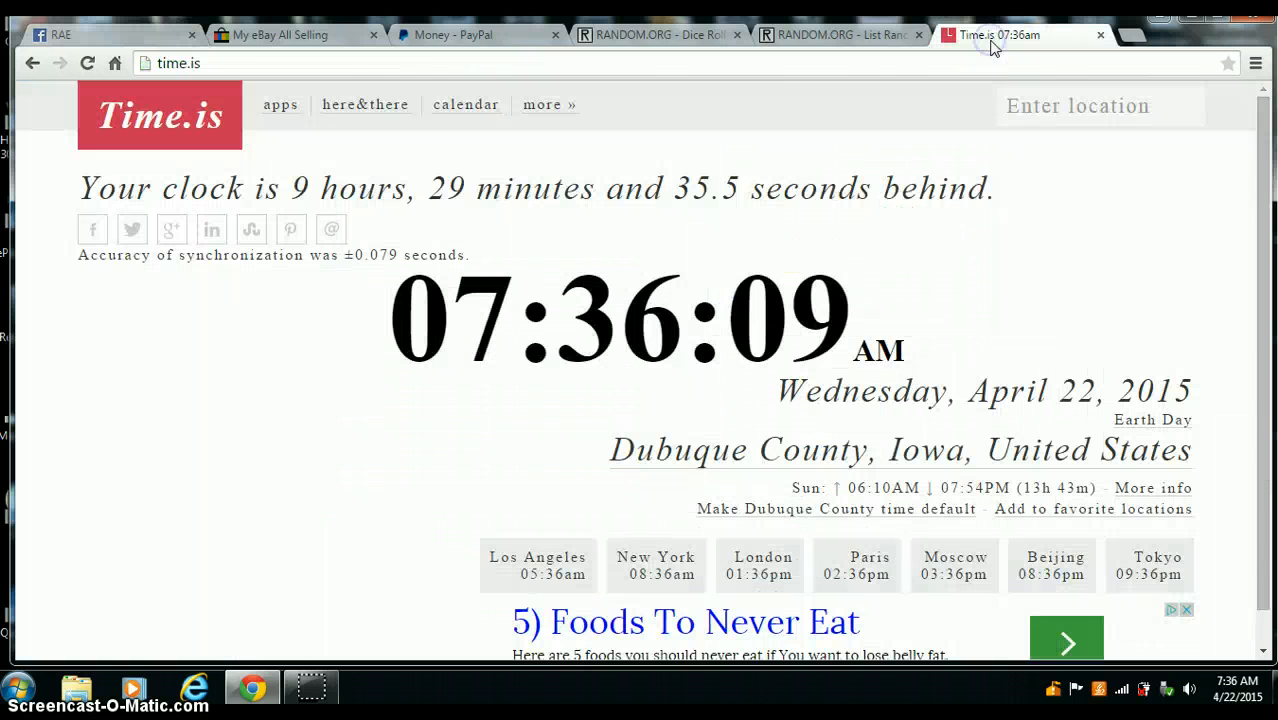
mouse_move(148, 36)
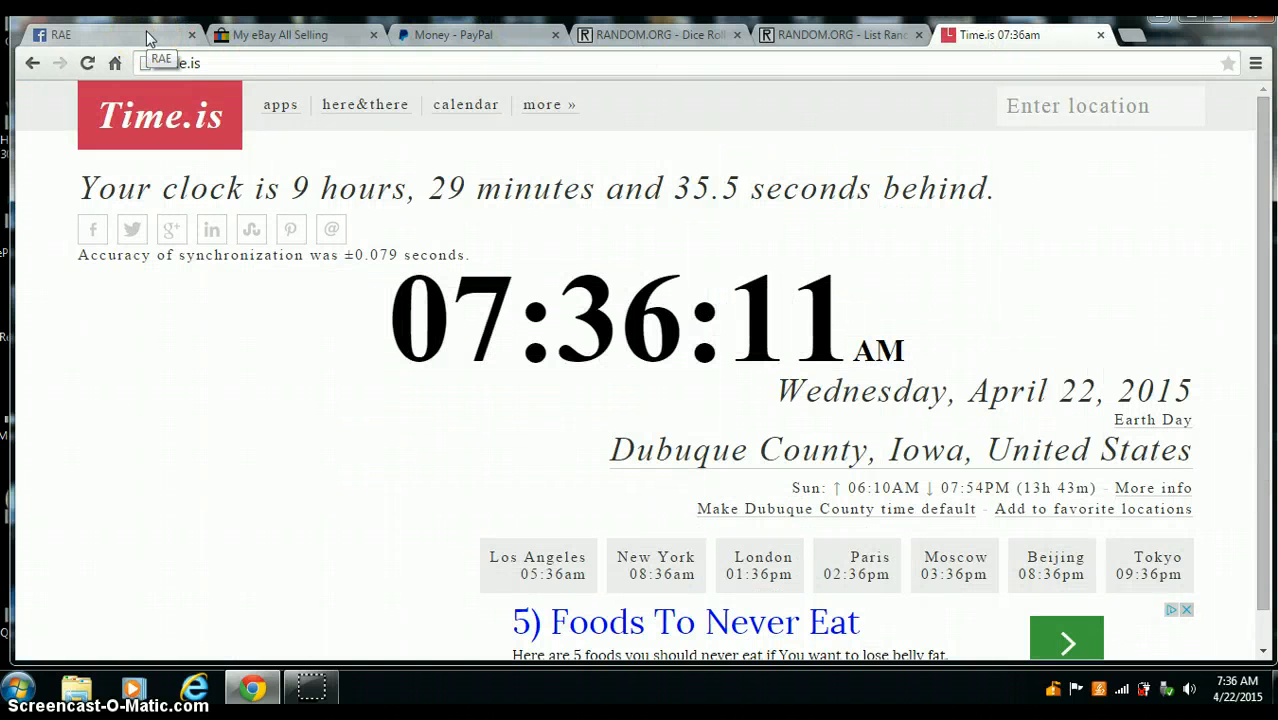
click(90, 36)
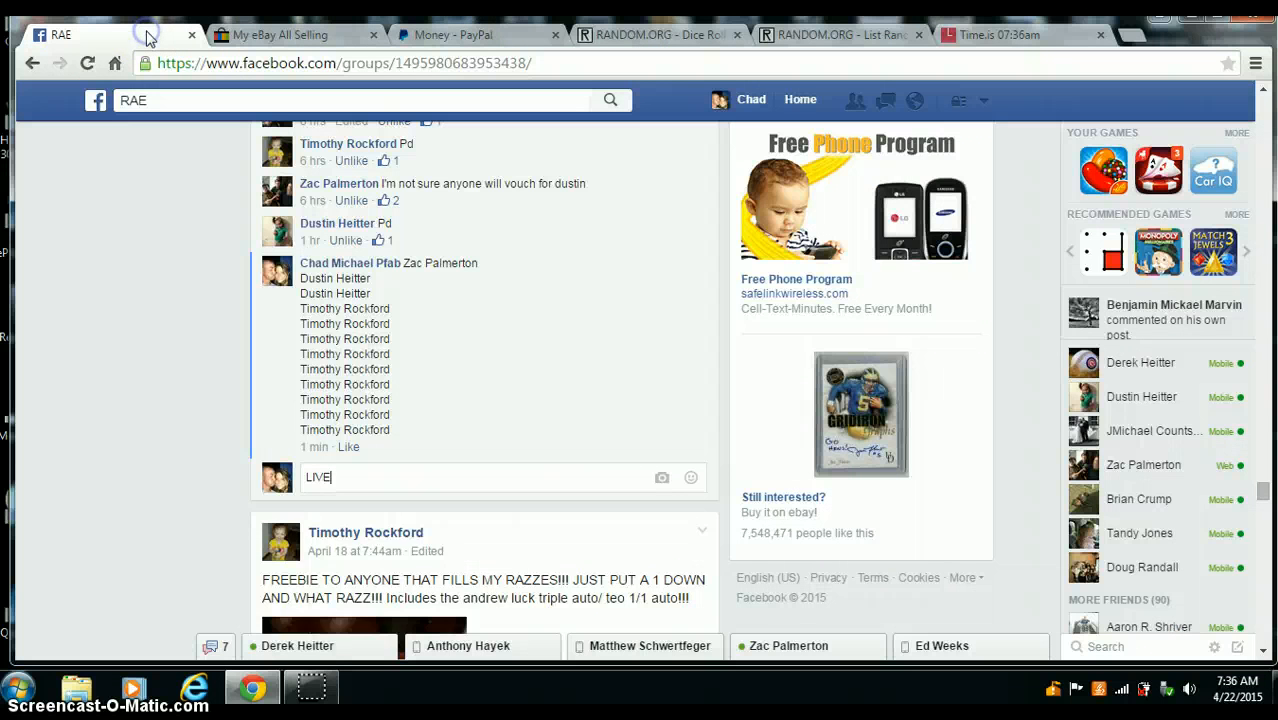
key(Return)
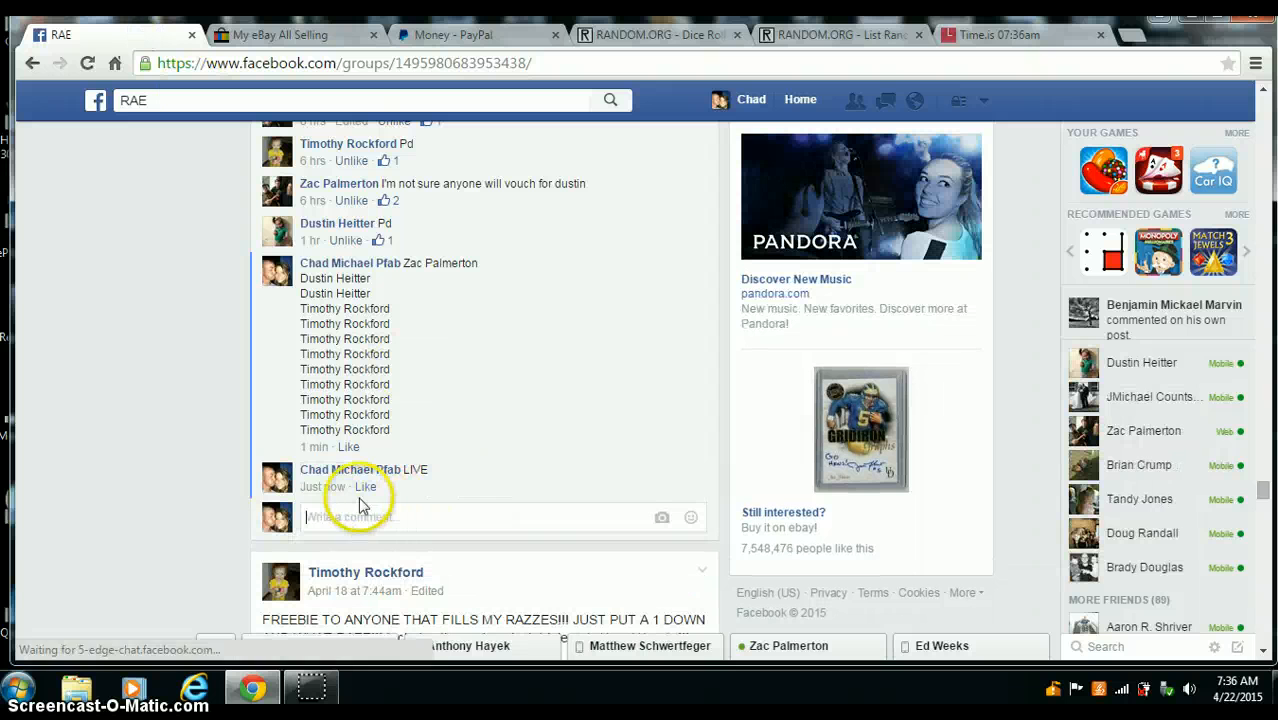
mouse_move(320, 488)
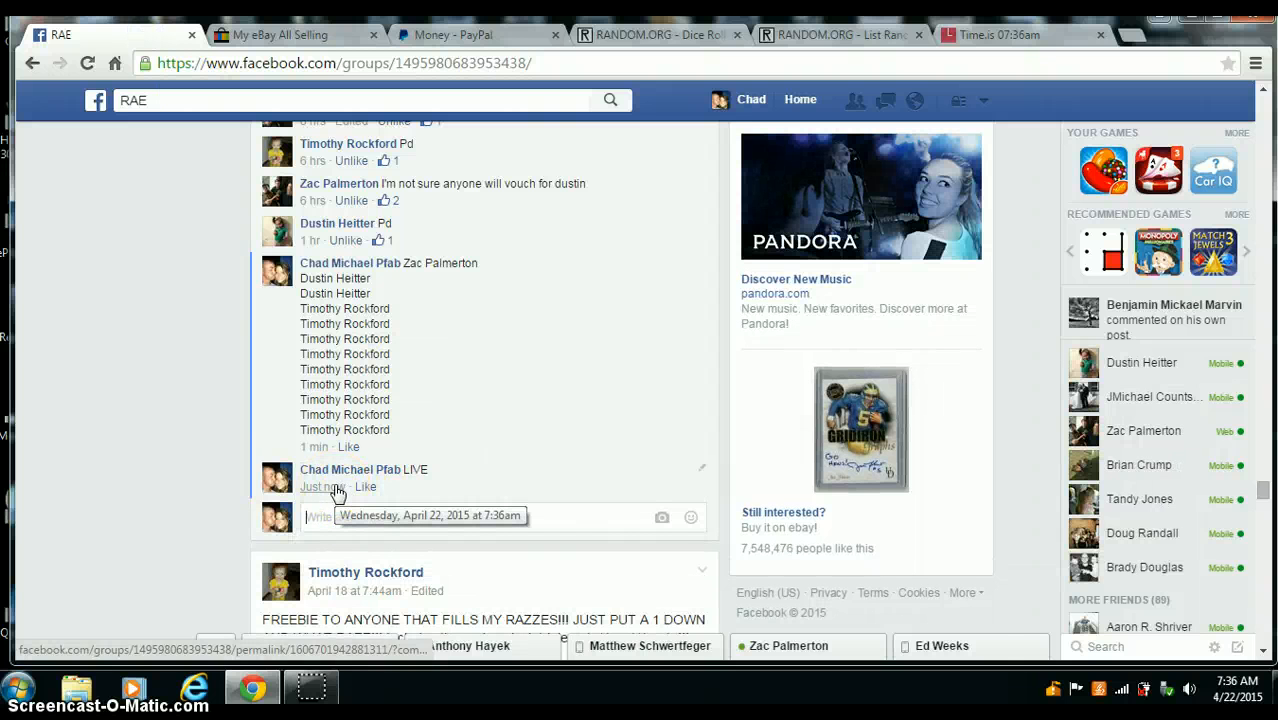
mouse_move(990, 42)
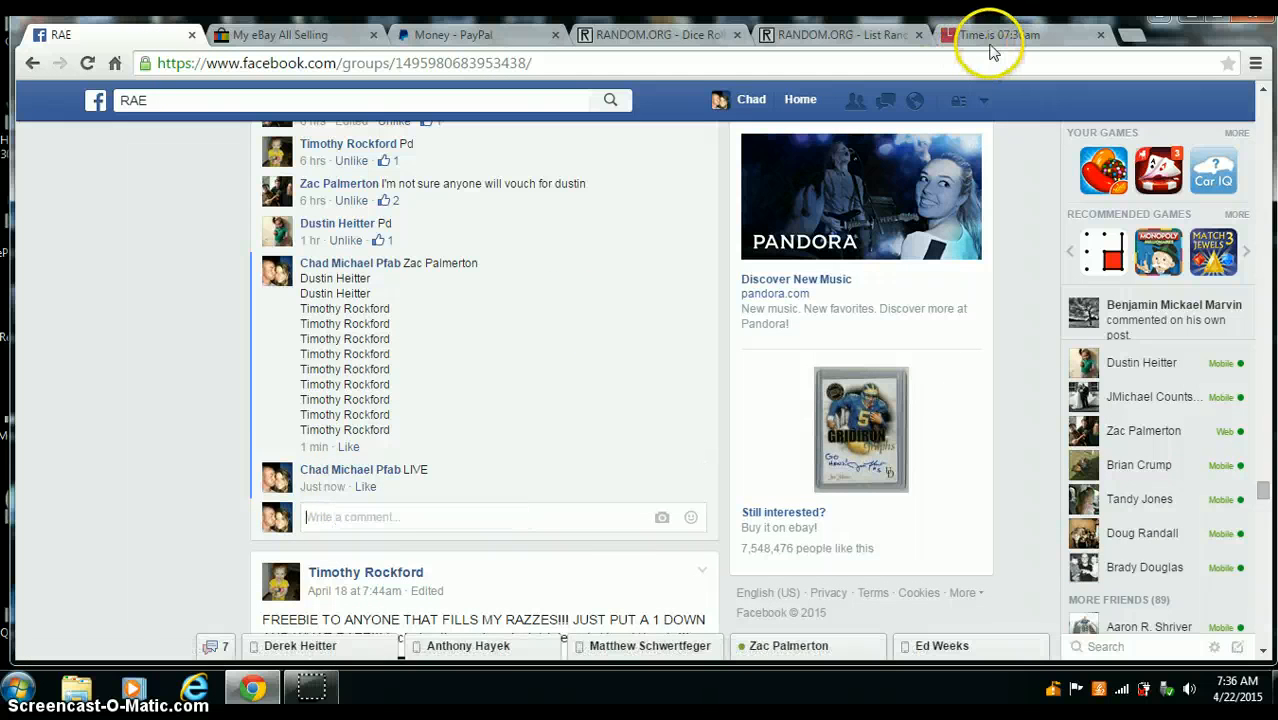
Roll two dice on the Dice Roller (3 and 6), checking the time, then return to the List Randomizer.
click(840, 36)
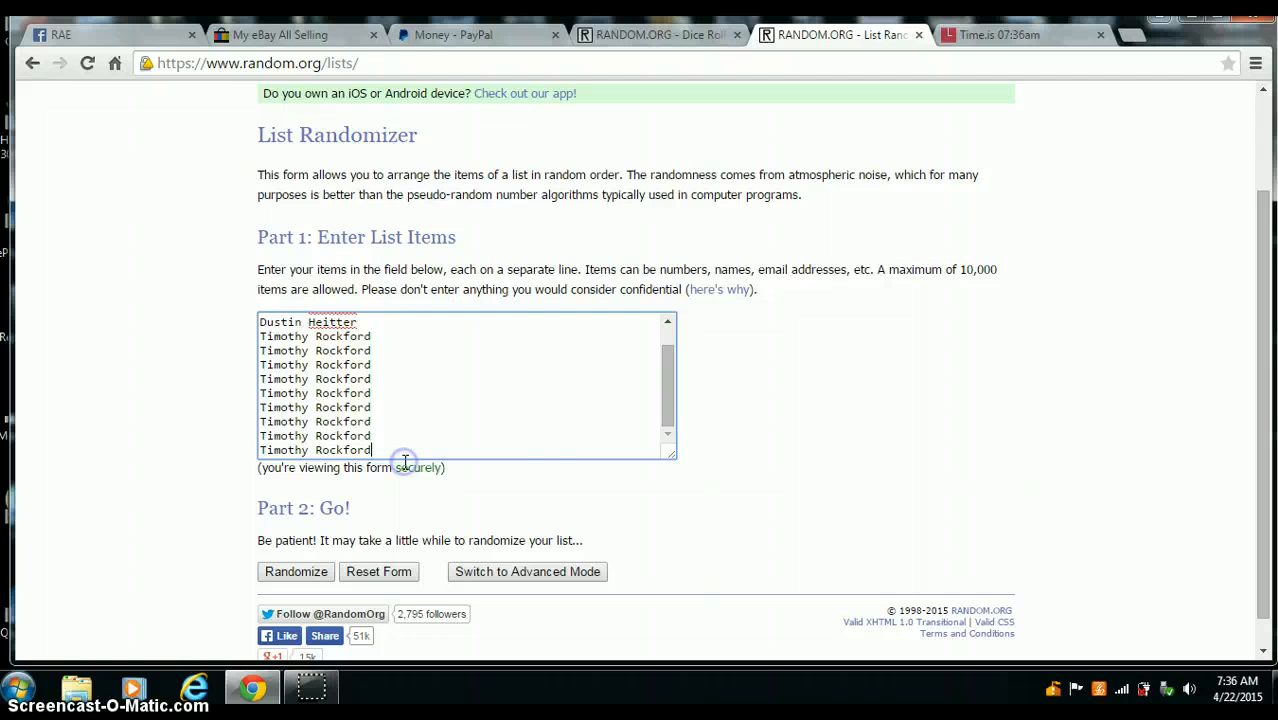
mouse_move(670, 388)
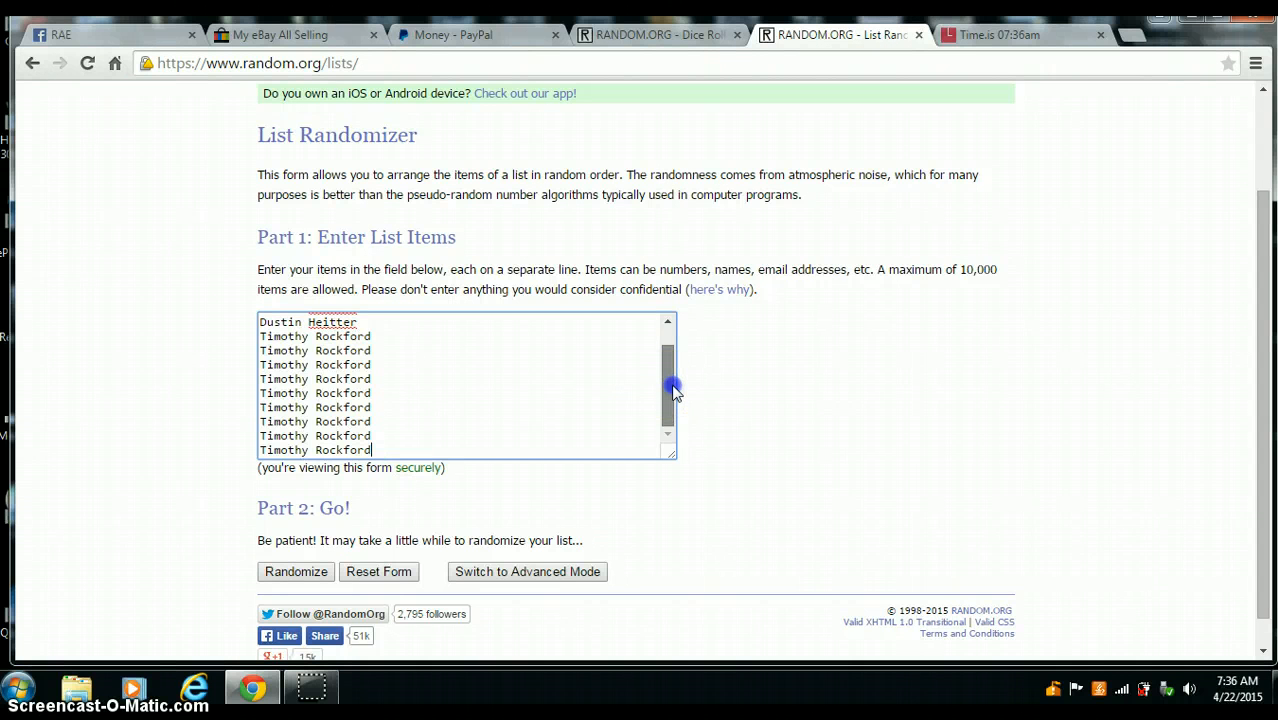
click(1000, 36)
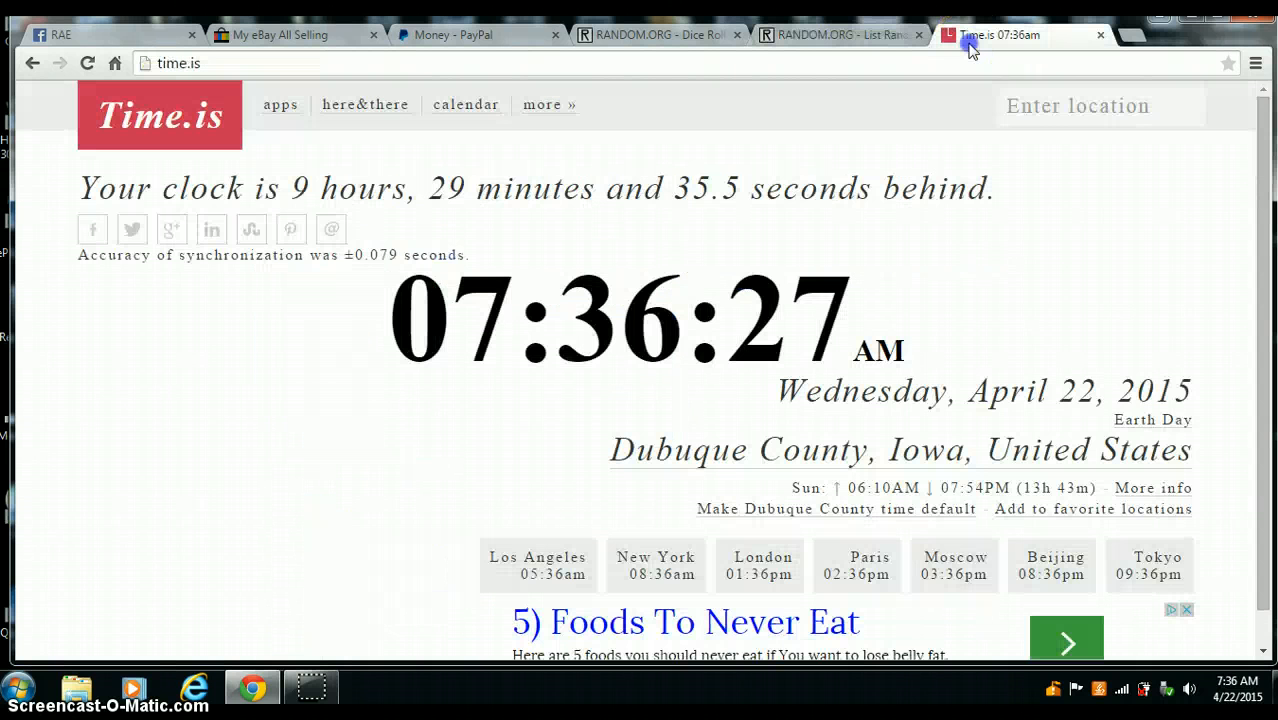
click(656, 36)
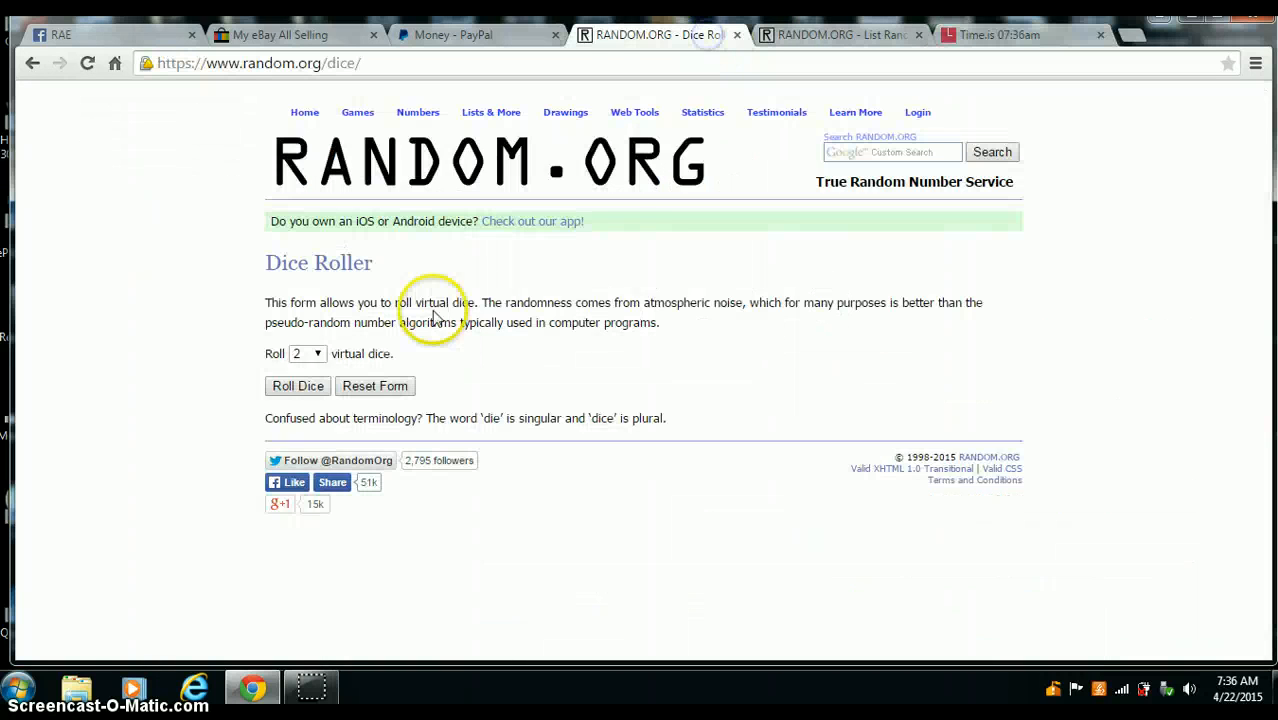
click(298, 384)
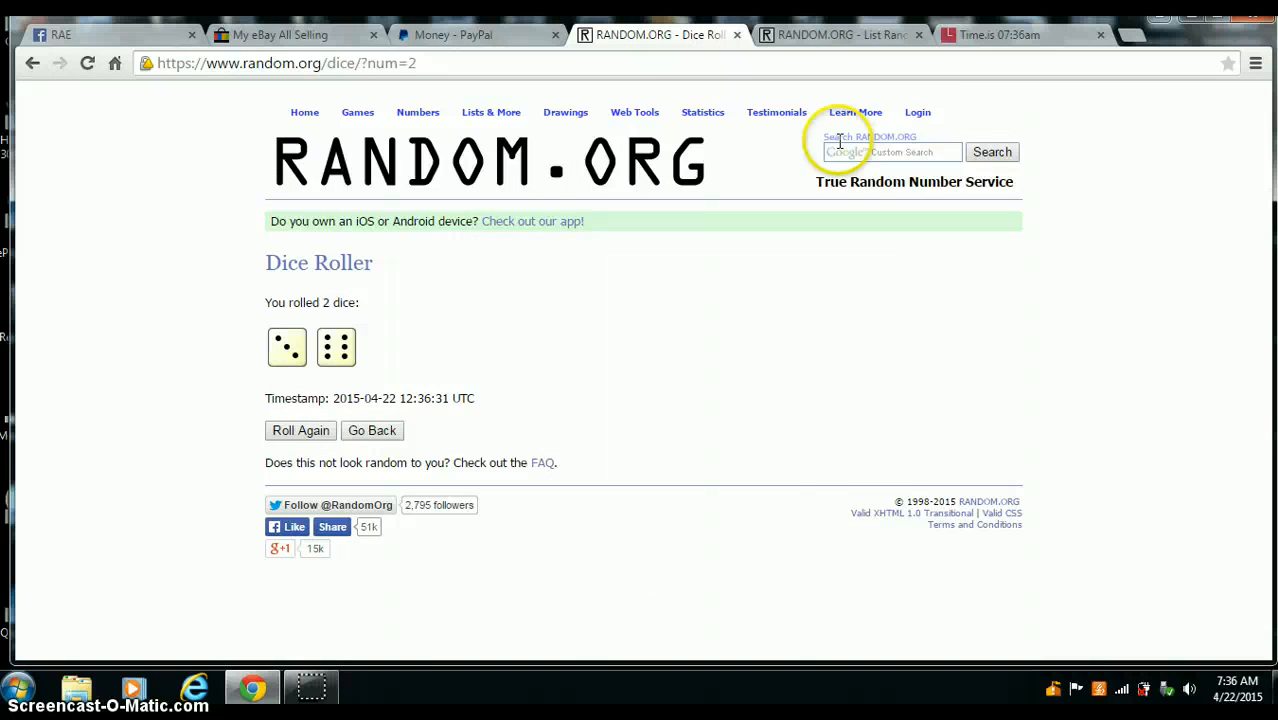
click(1020, 36)
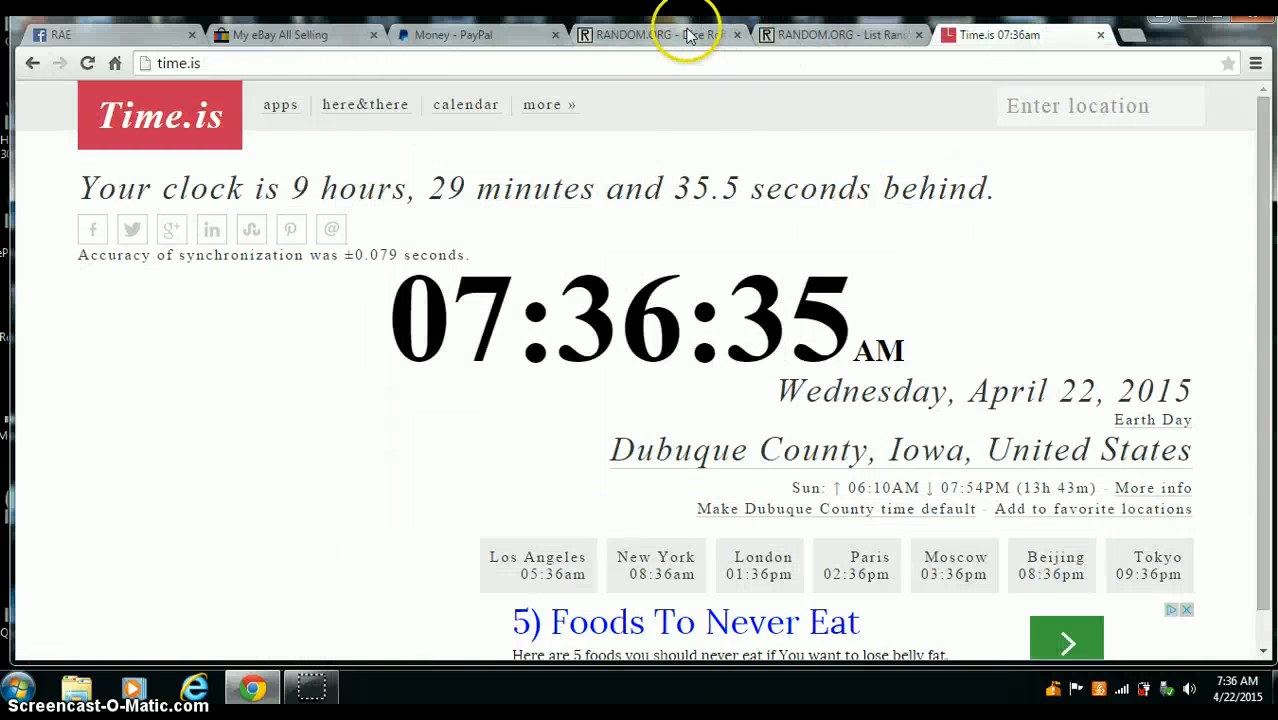
click(660, 34)
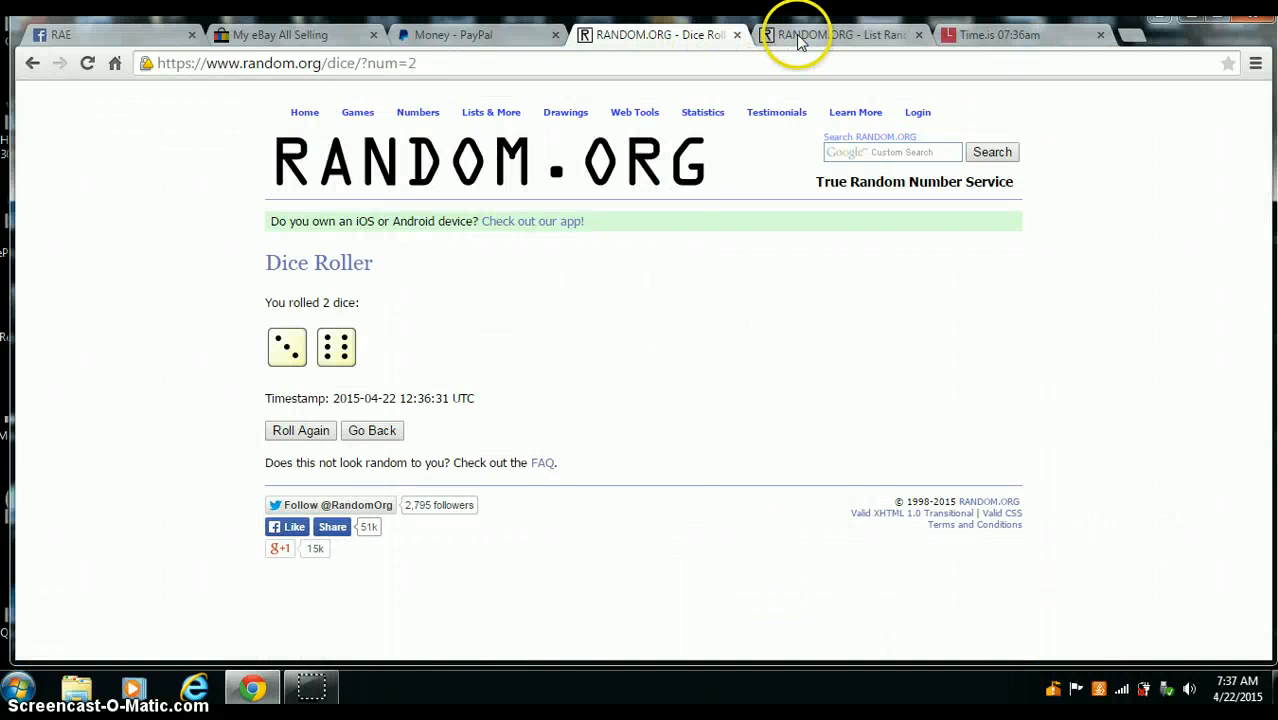
click(840, 36)
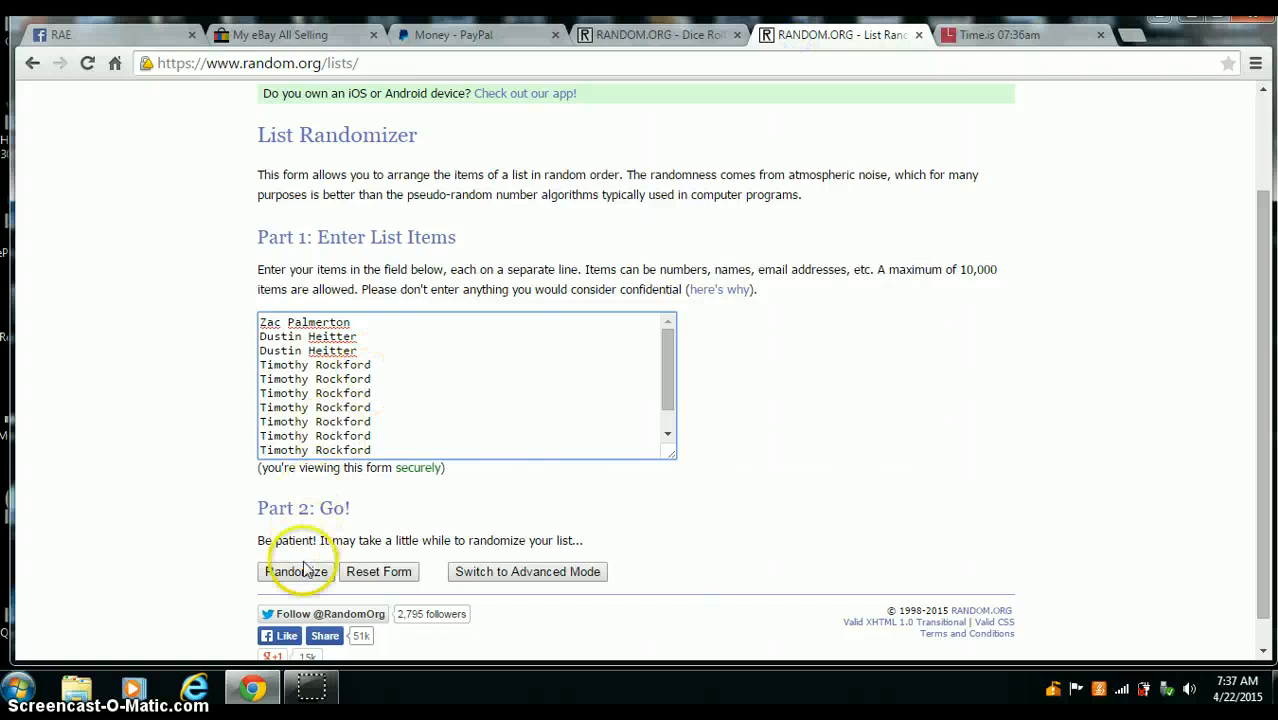
click(296, 572)
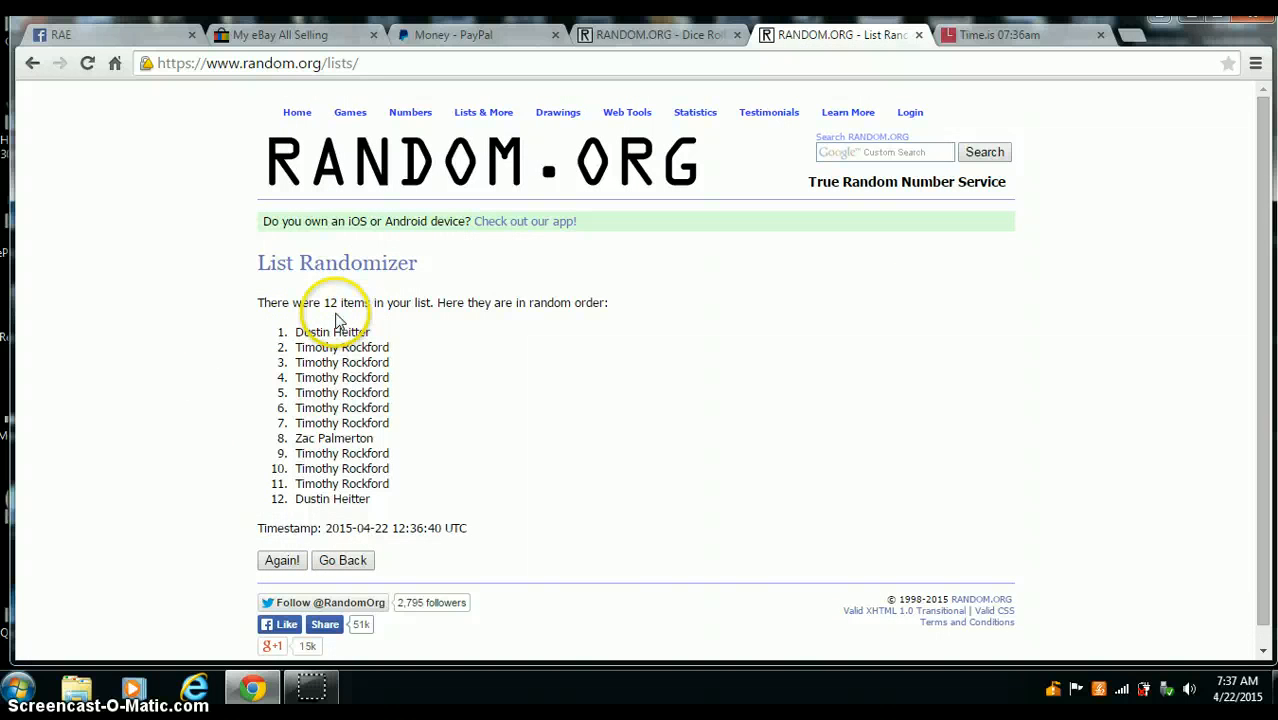
click(280, 560)
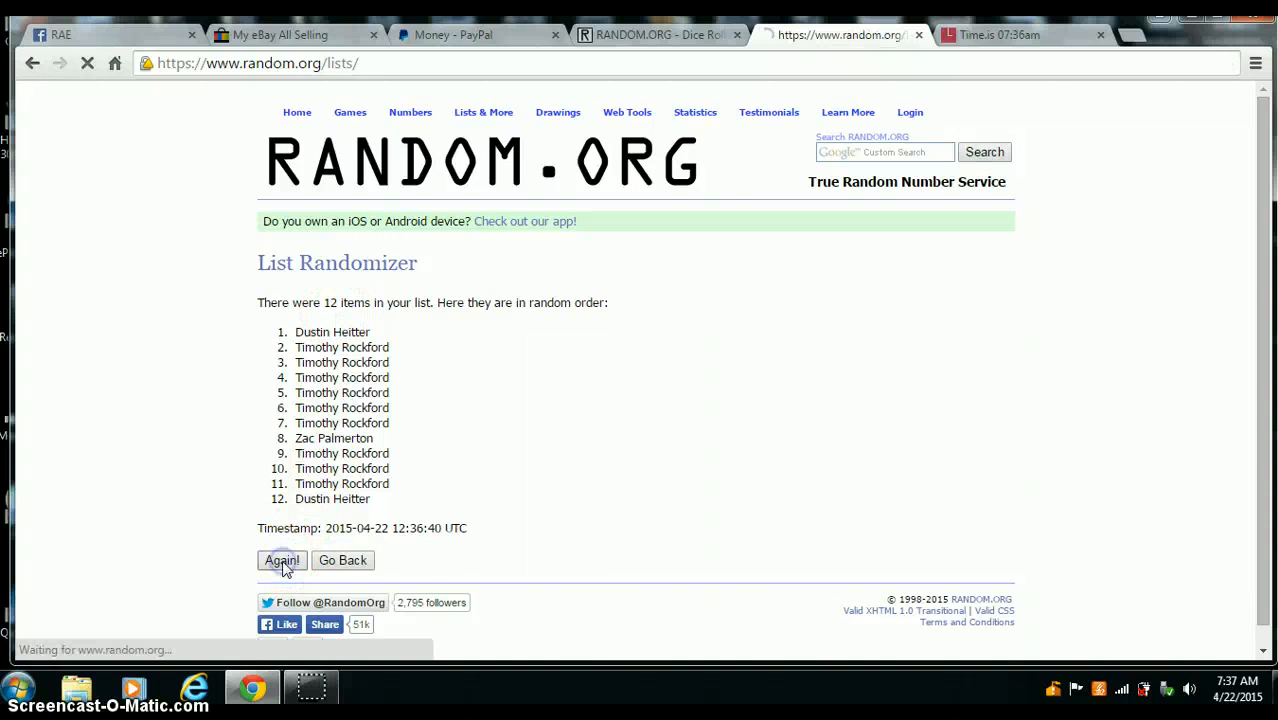
click(280, 560)
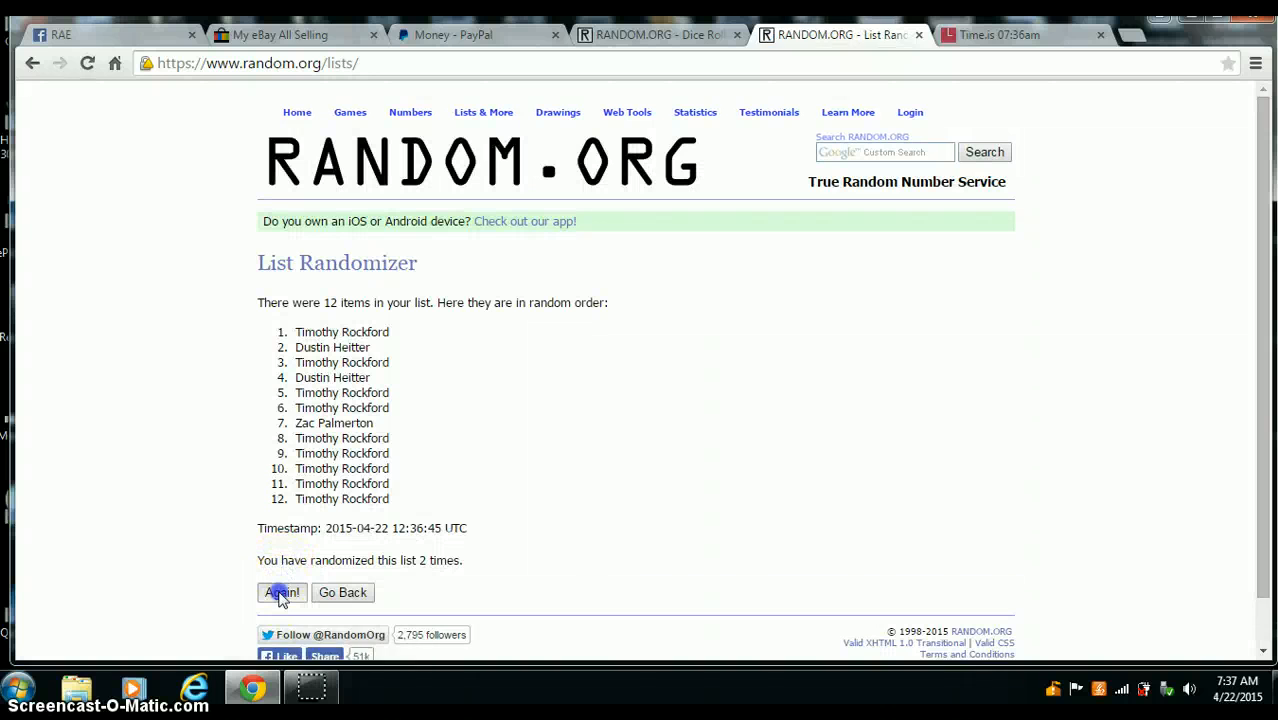
click(280, 592)
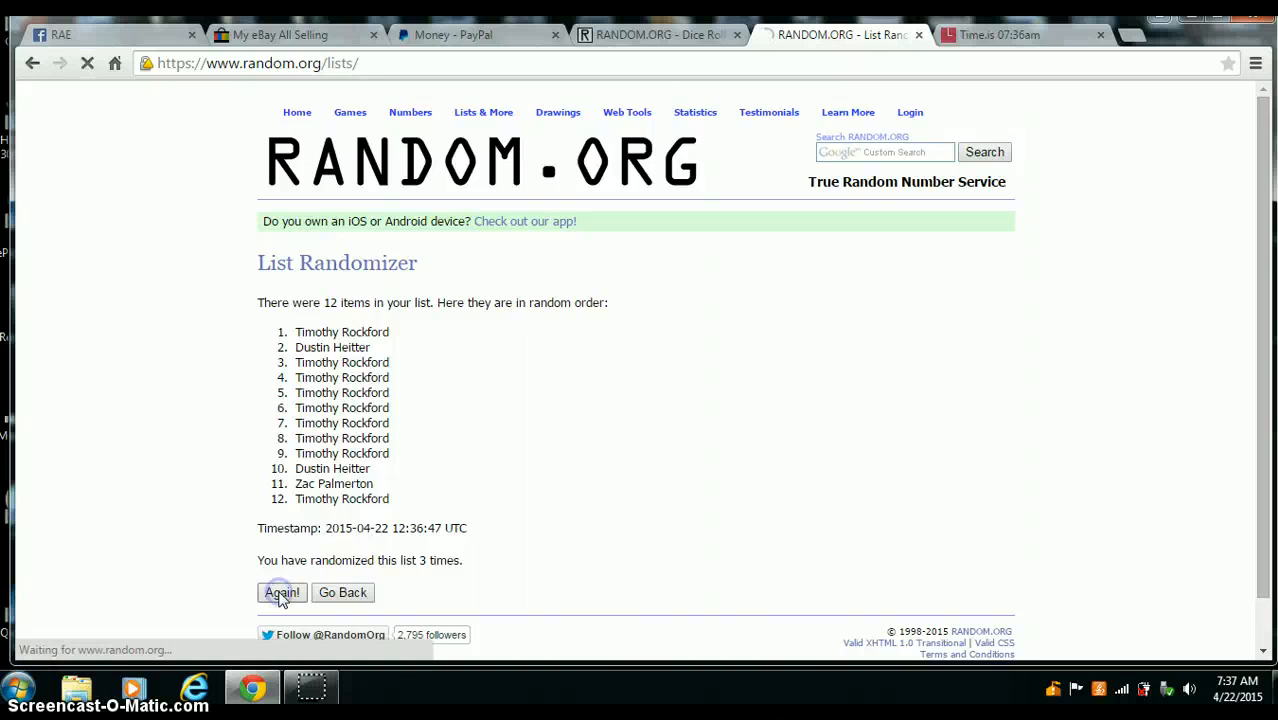
click(280, 592)
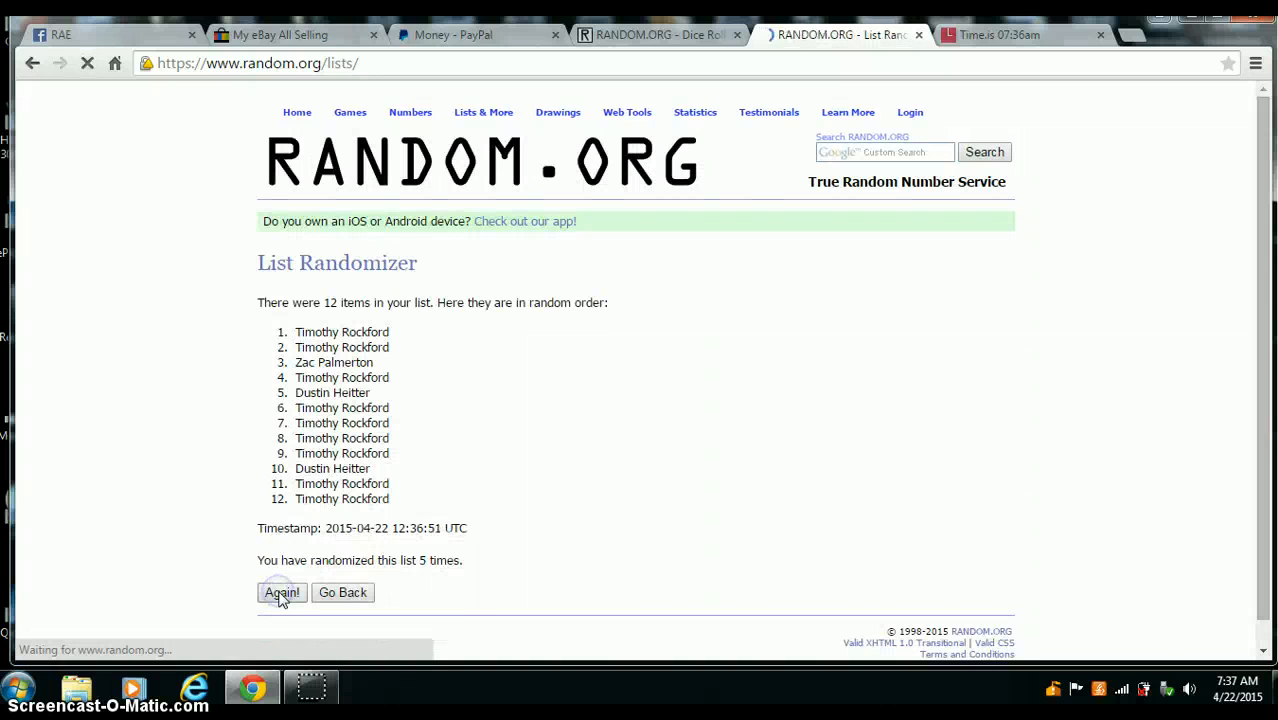
click(280, 592)
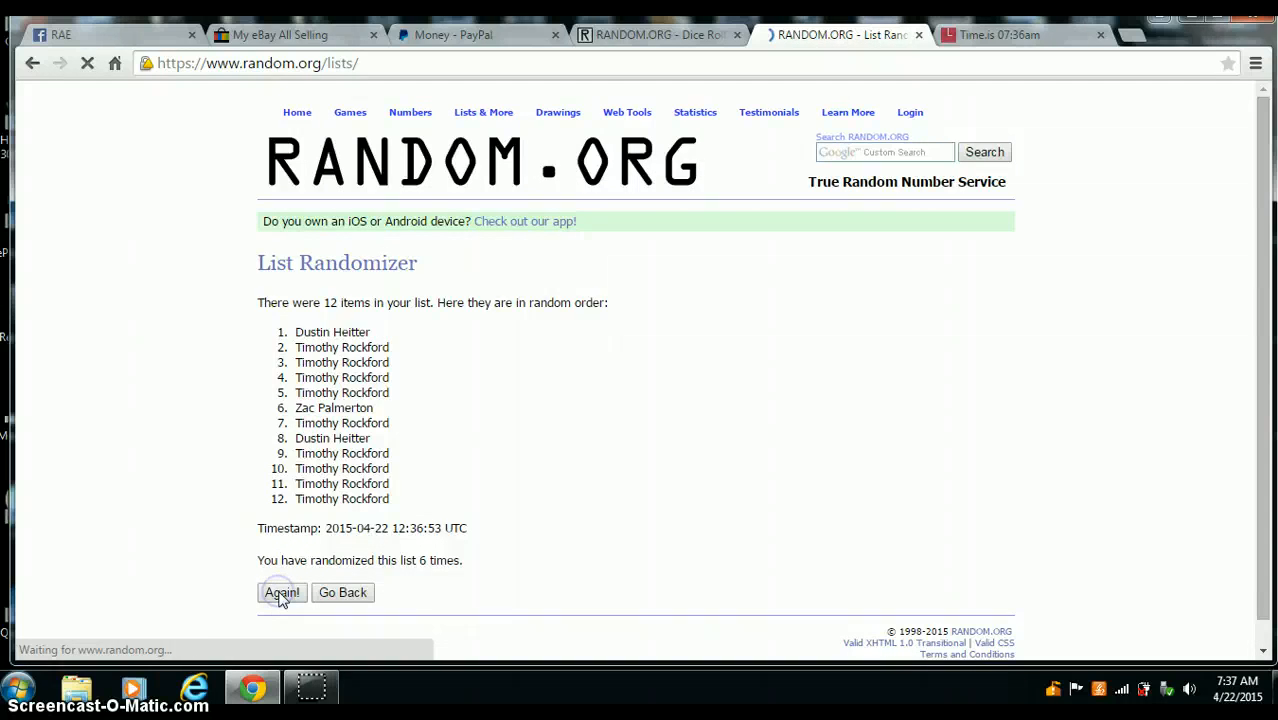
click(280, 592)
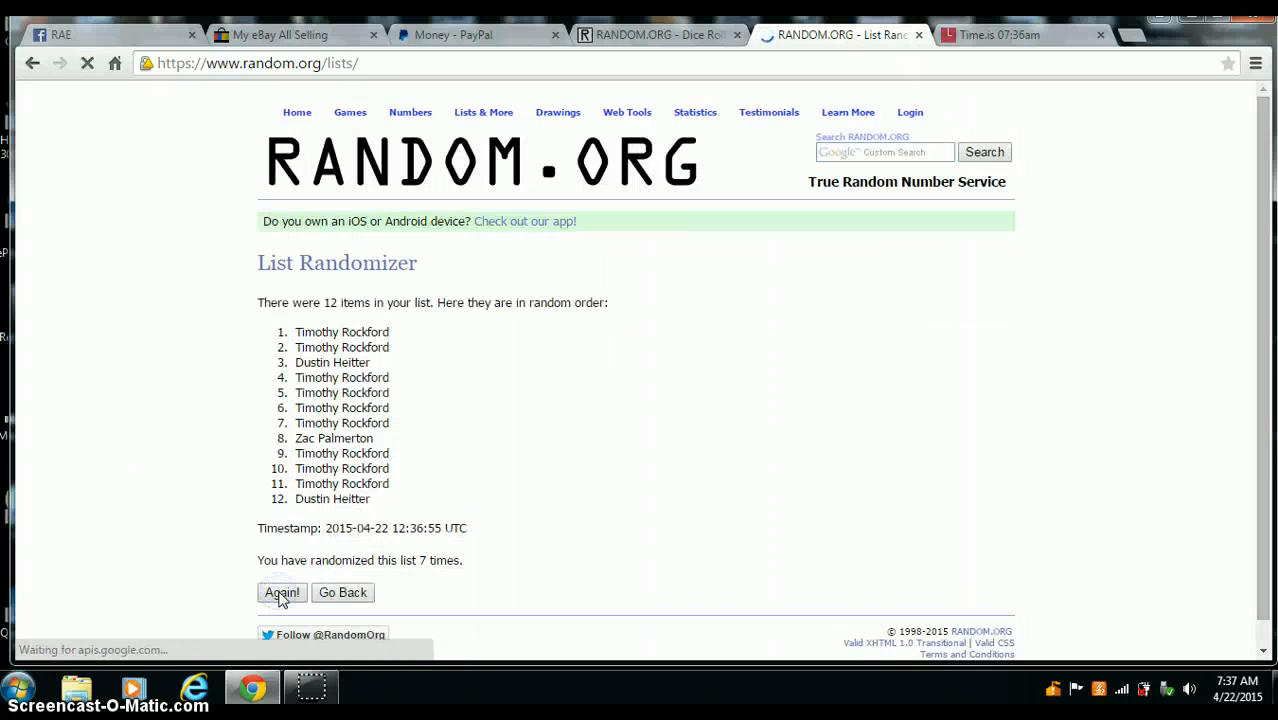
click(280, 592)
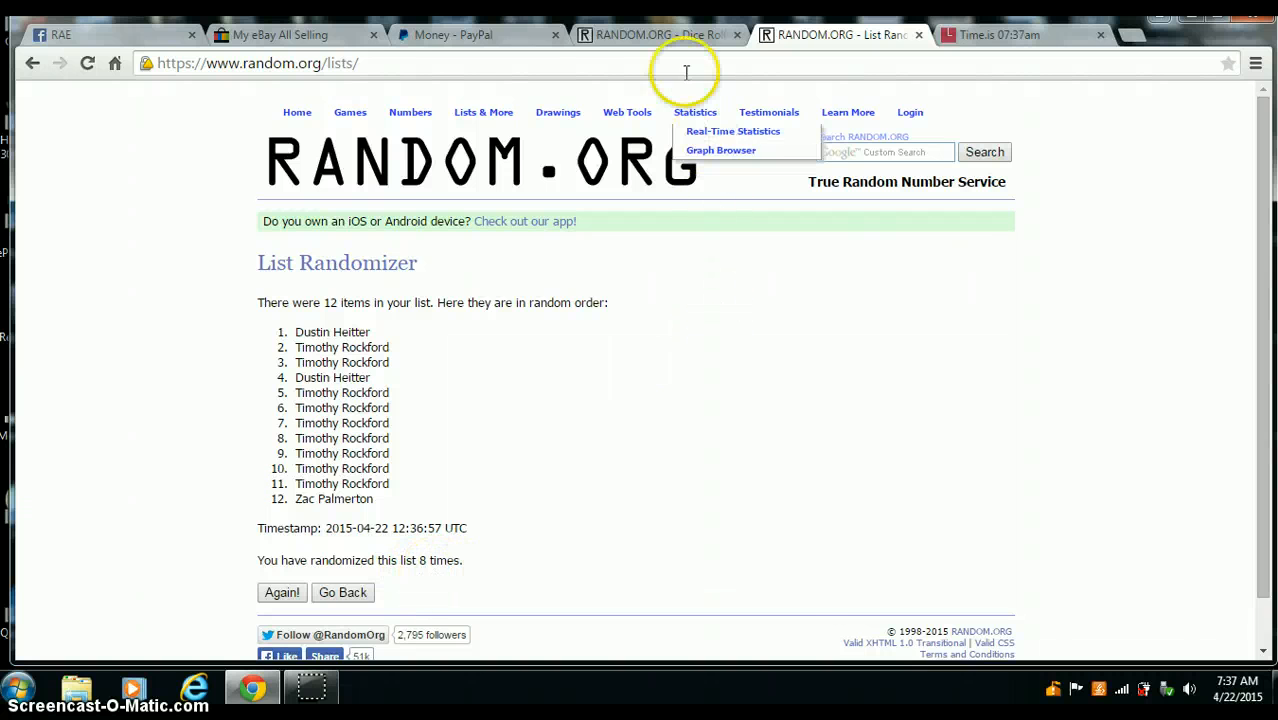
Review the dice roll result and the current time, then return to the randomized list.
click(656, 34)
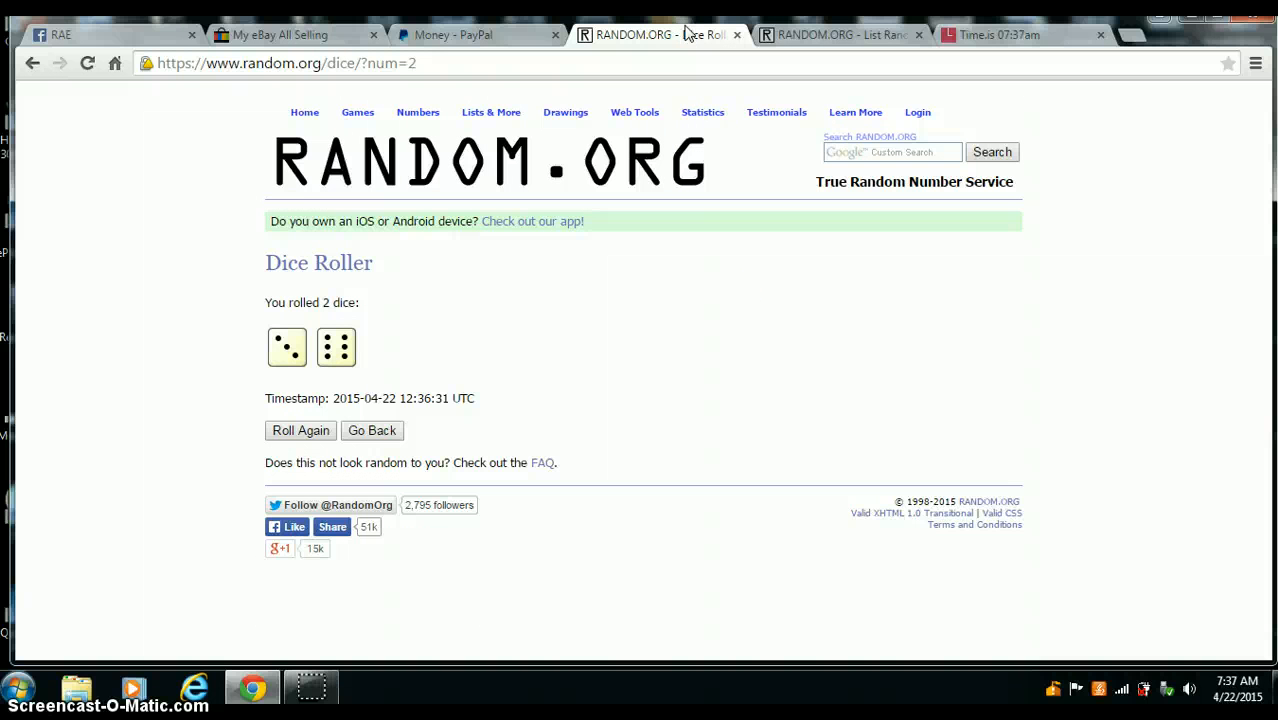
click(1020, 36)
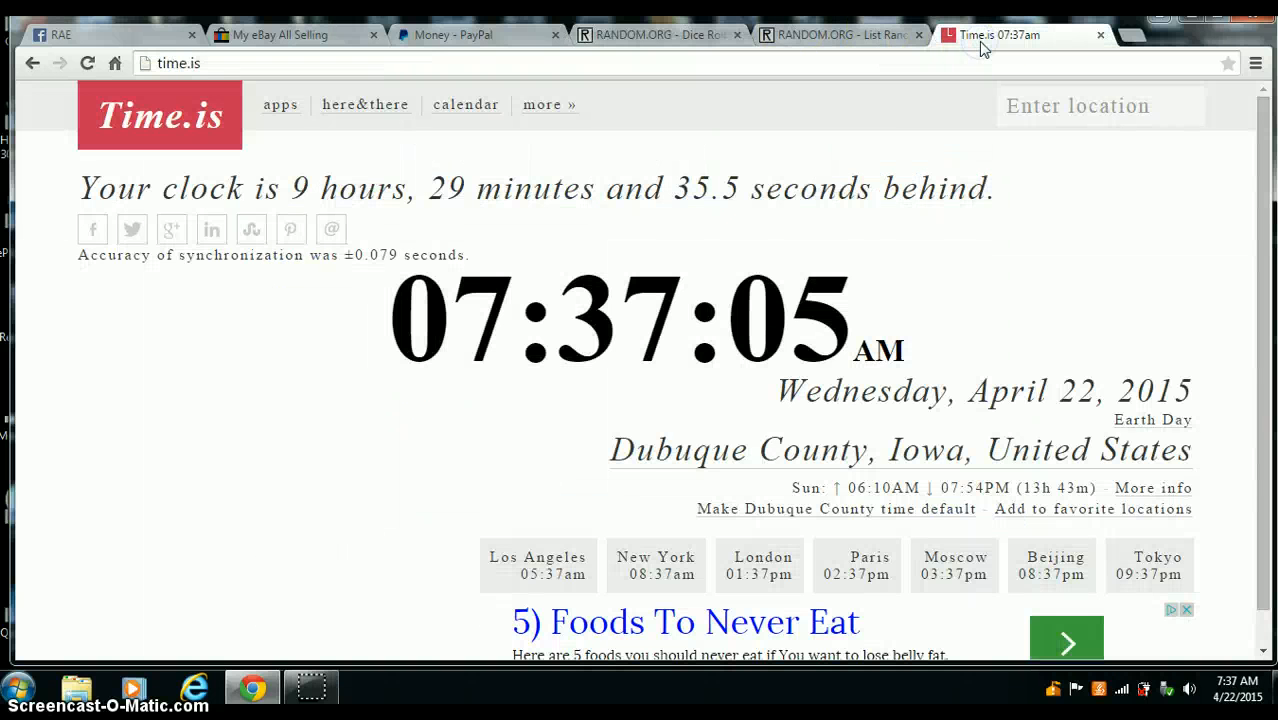
click(840, 36)
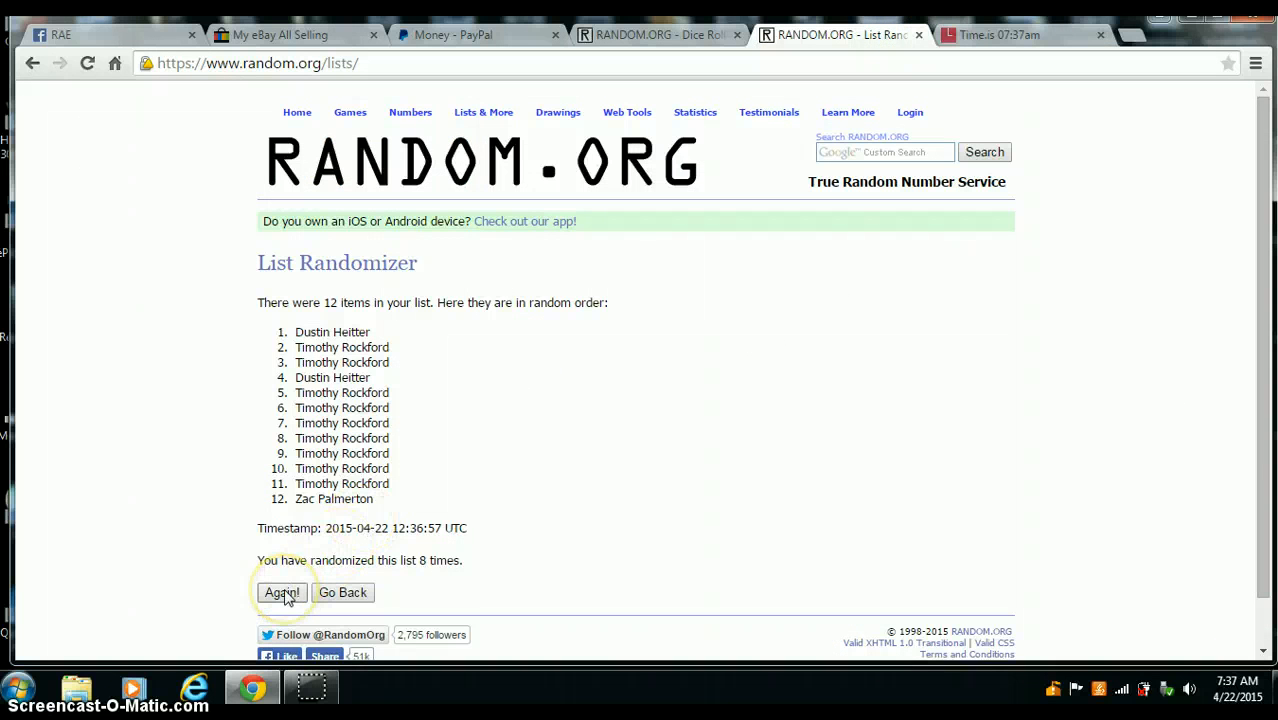
click(280, 592)
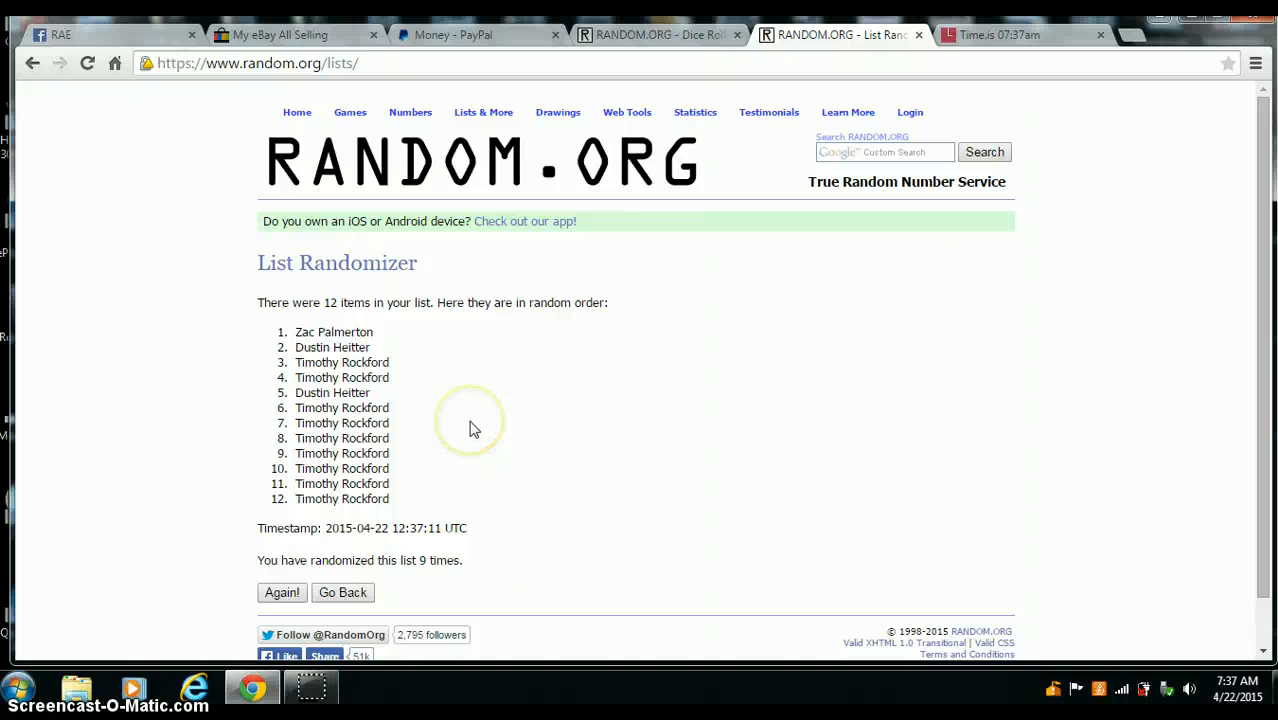
mouse_move(474, 428)
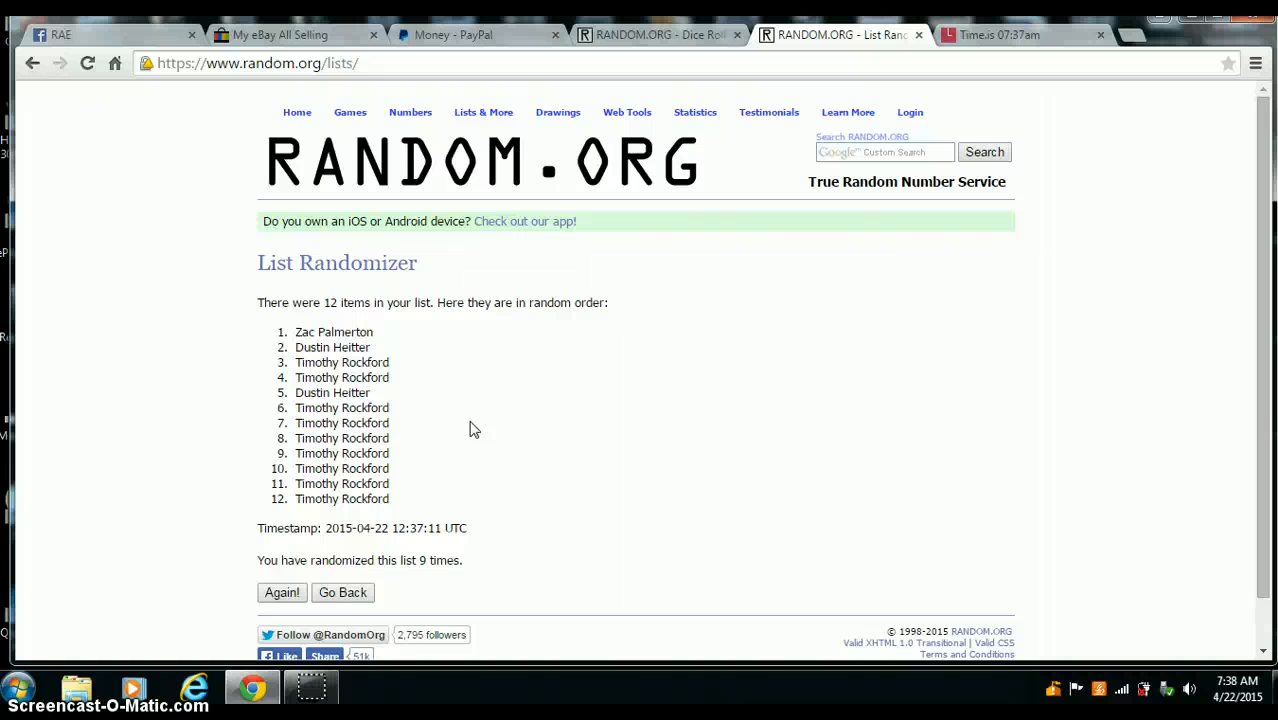
mouse_move(430, 584)
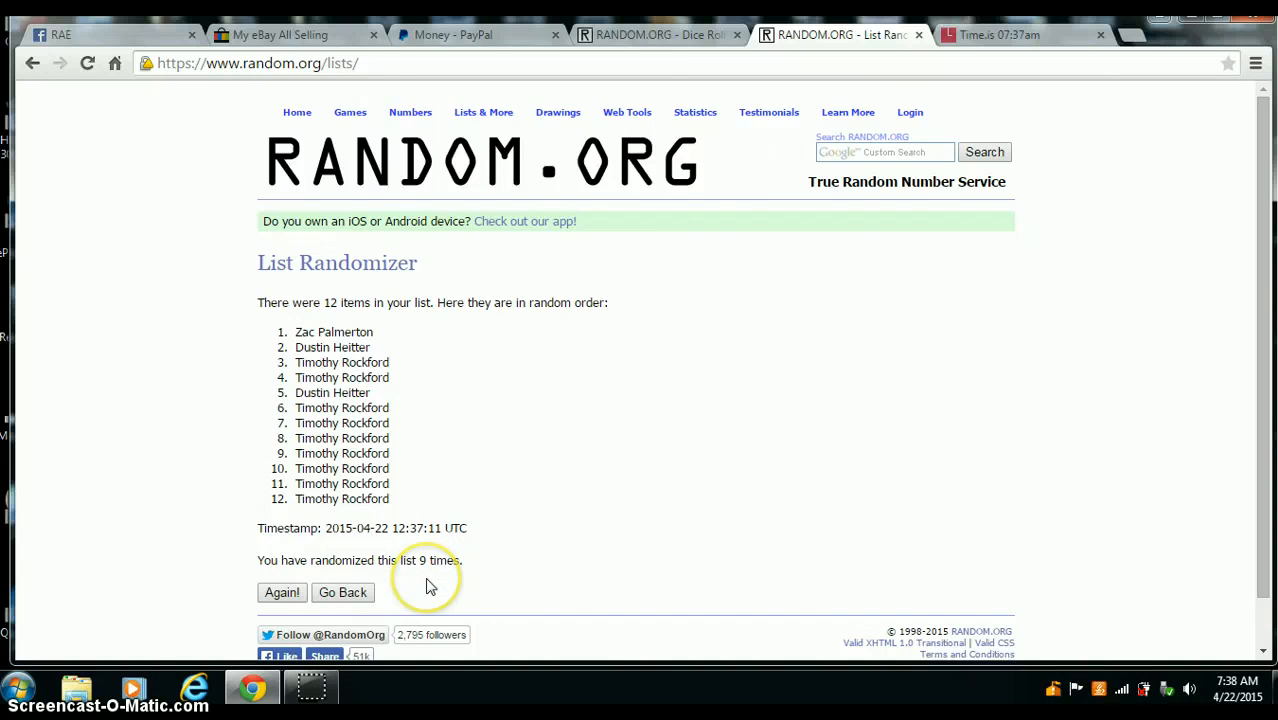
mouse_move(660, 36)
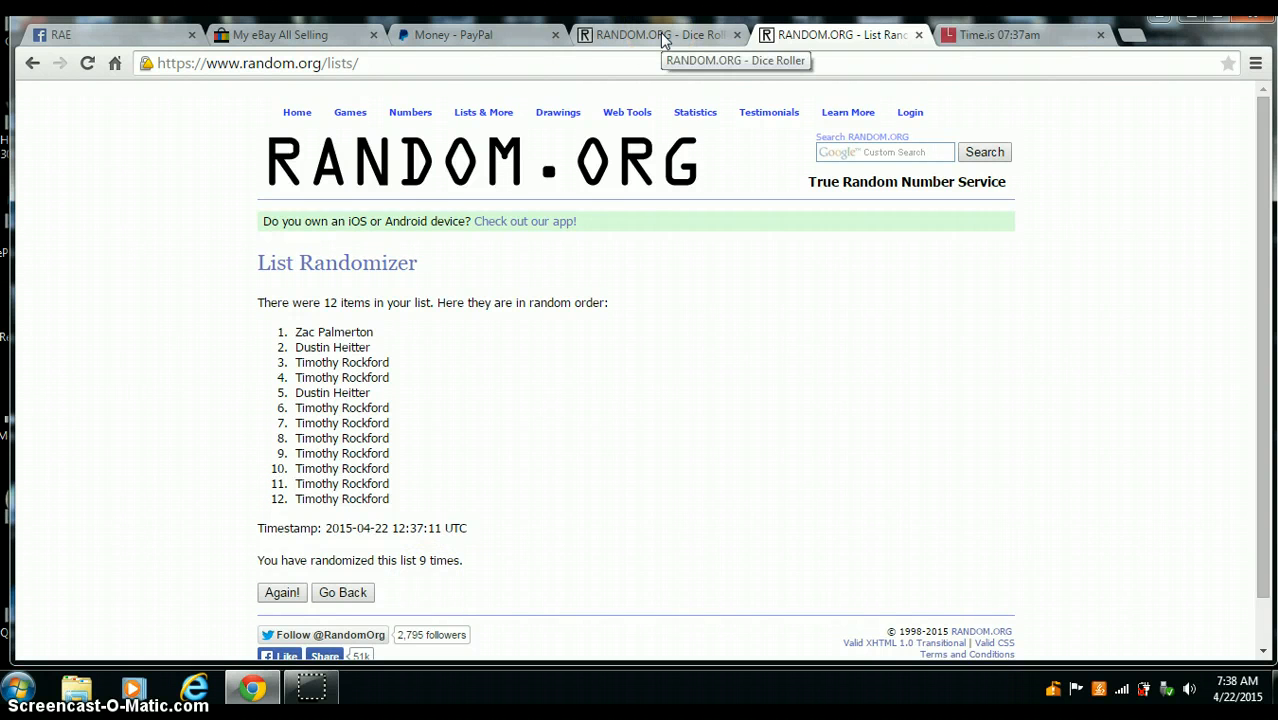
click(656, 36)
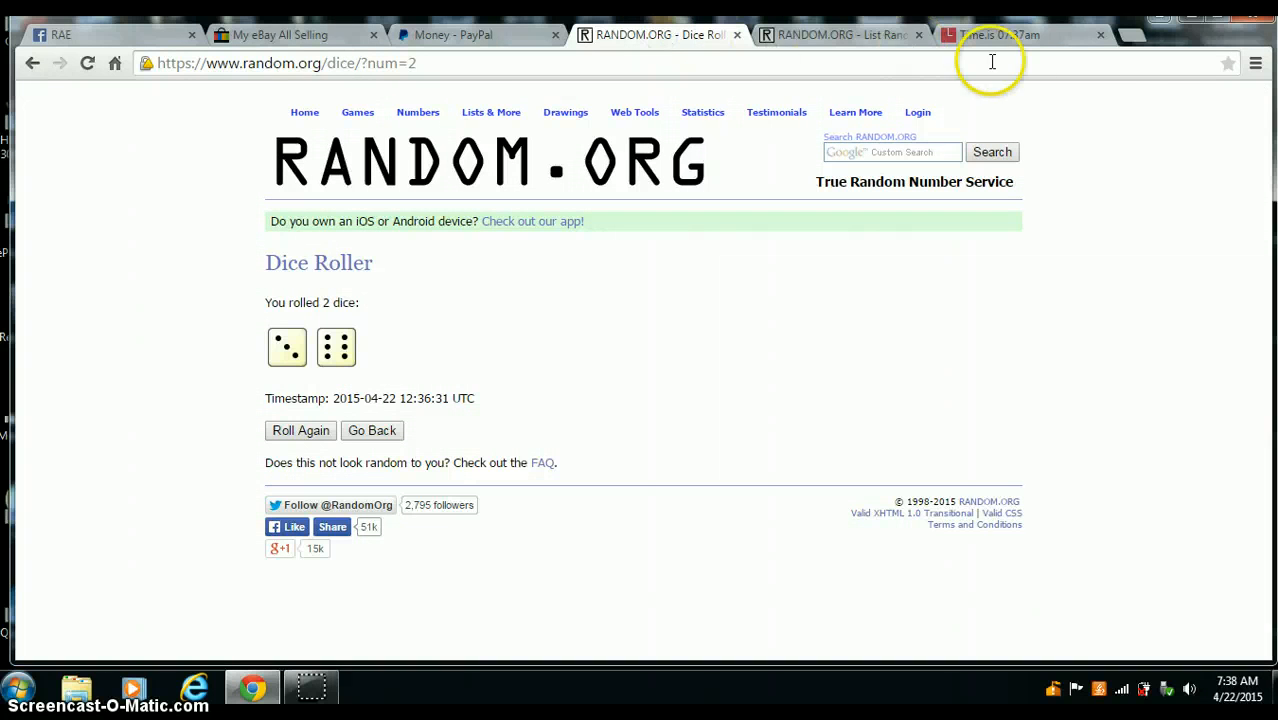
mouse_move(988, 42)
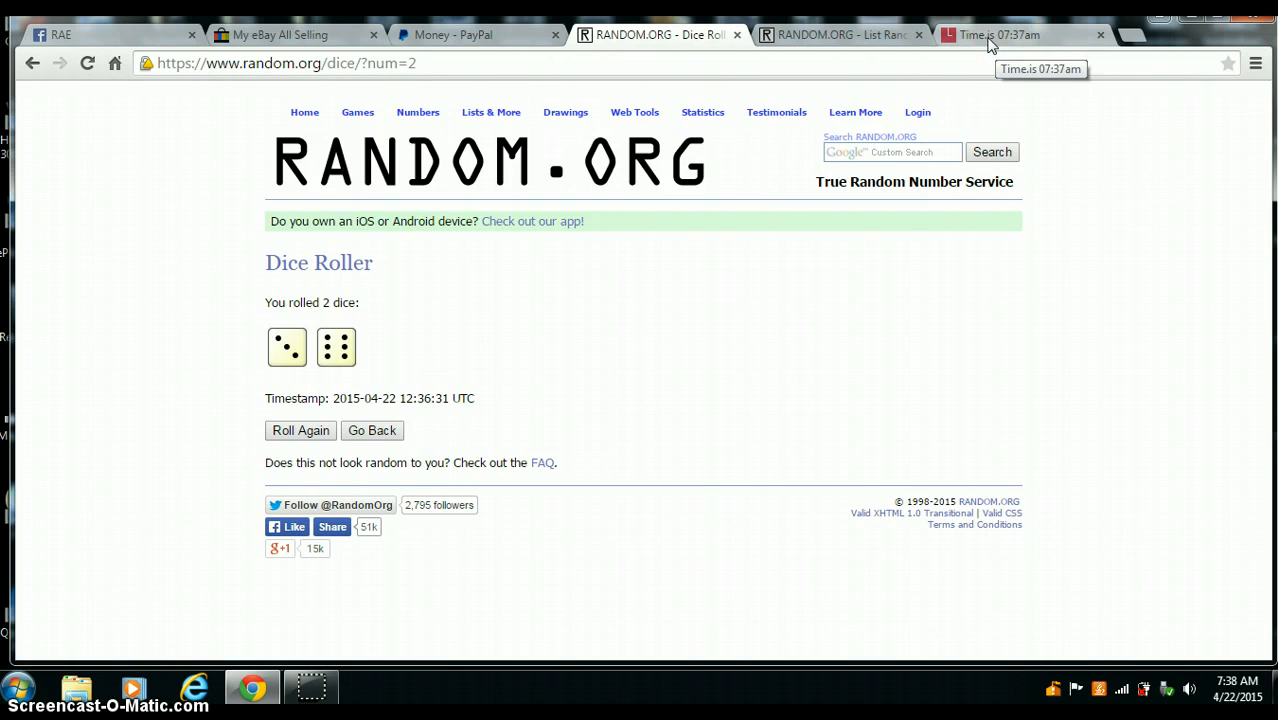
click(1000, 36)
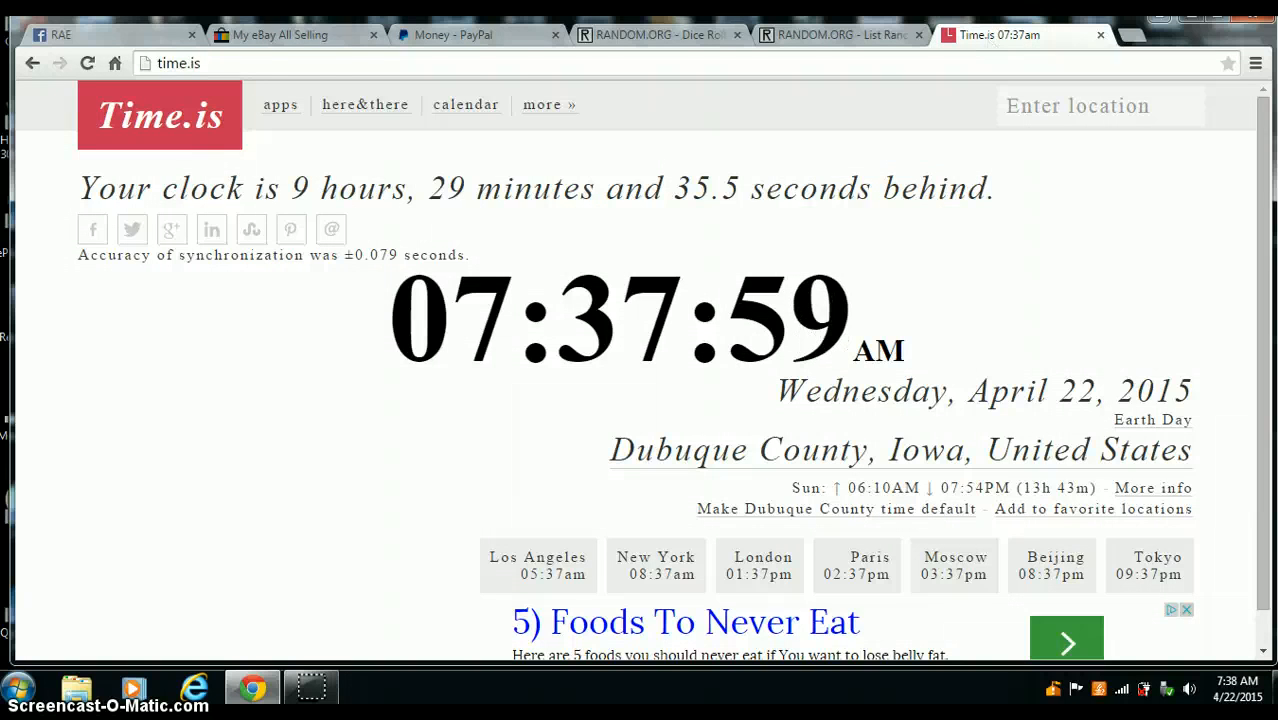
click(60, 34)
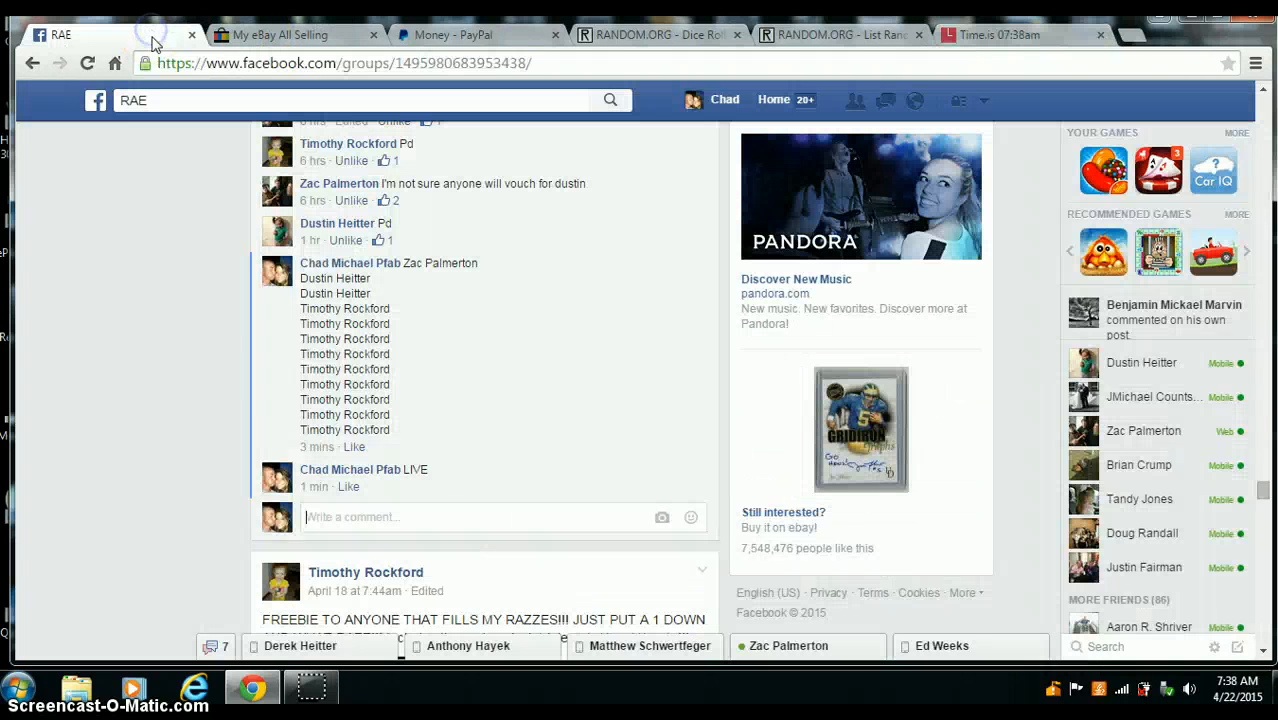
Post a "DONE" comment beneath the LIVE comment in the raffle thread.
text(DONE)
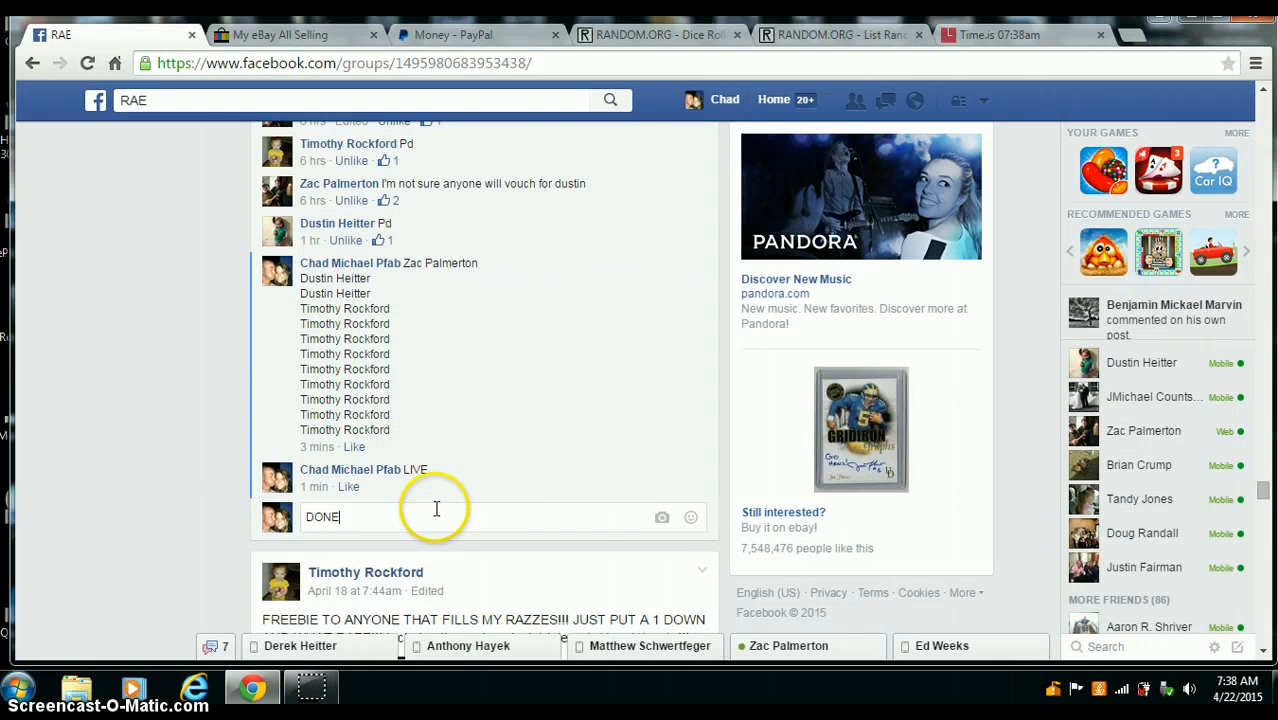
key(Return)
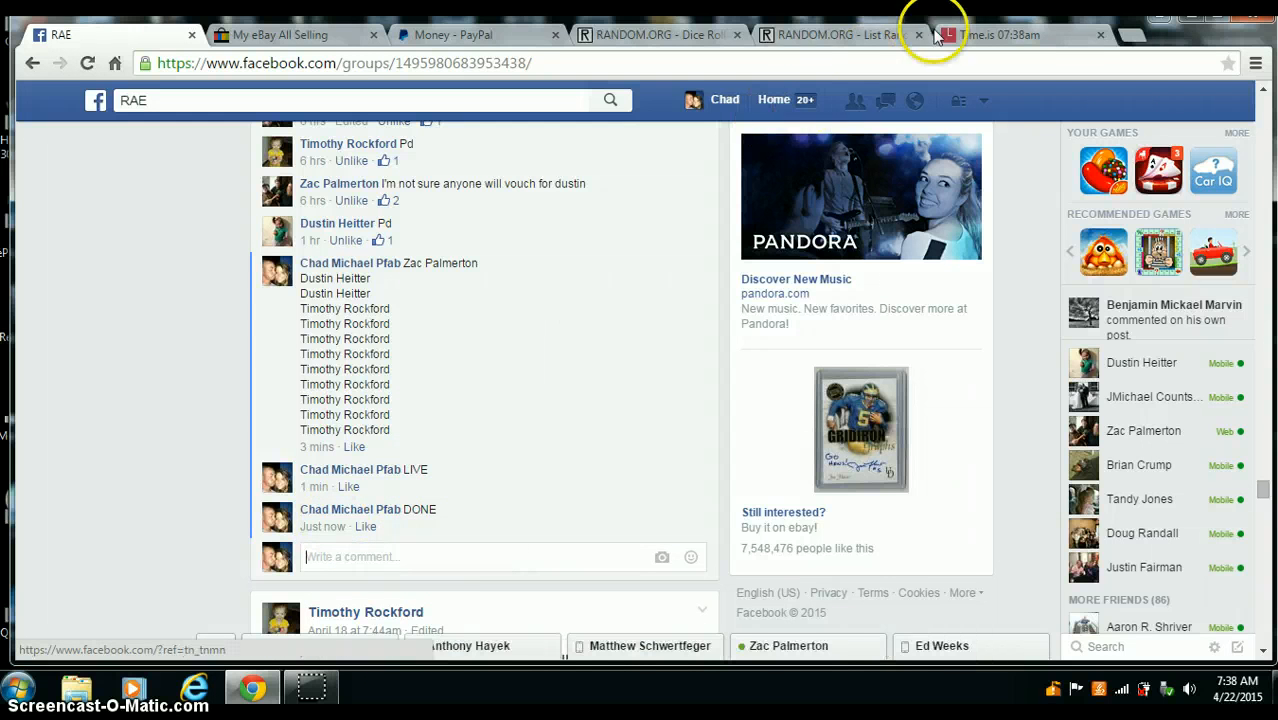
click(1020, 34)
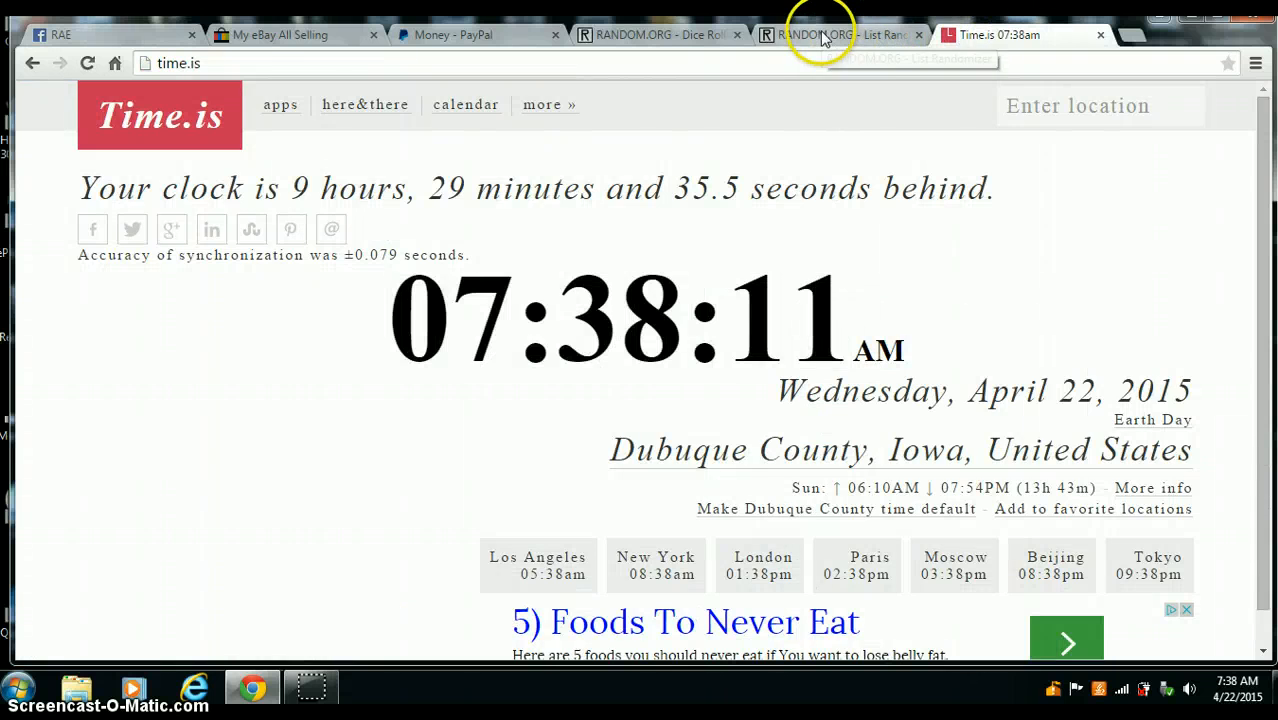
click(840, 36)
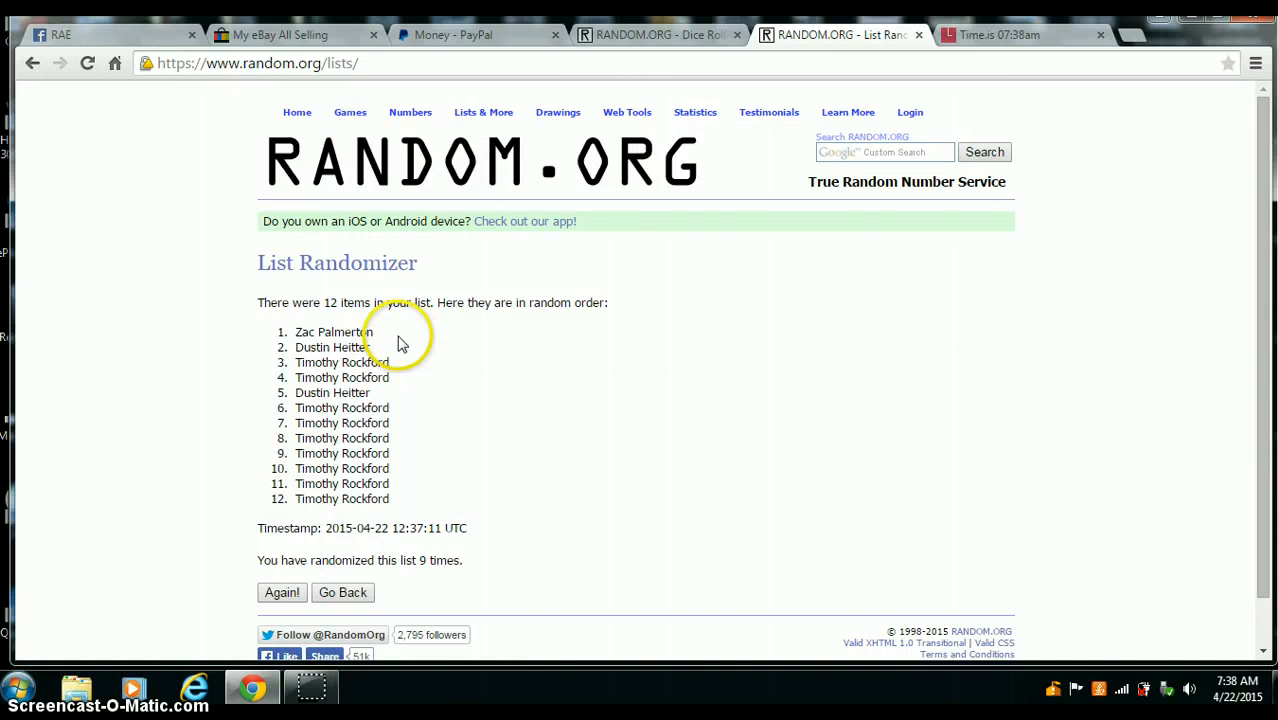
mouse_move(428, 580)
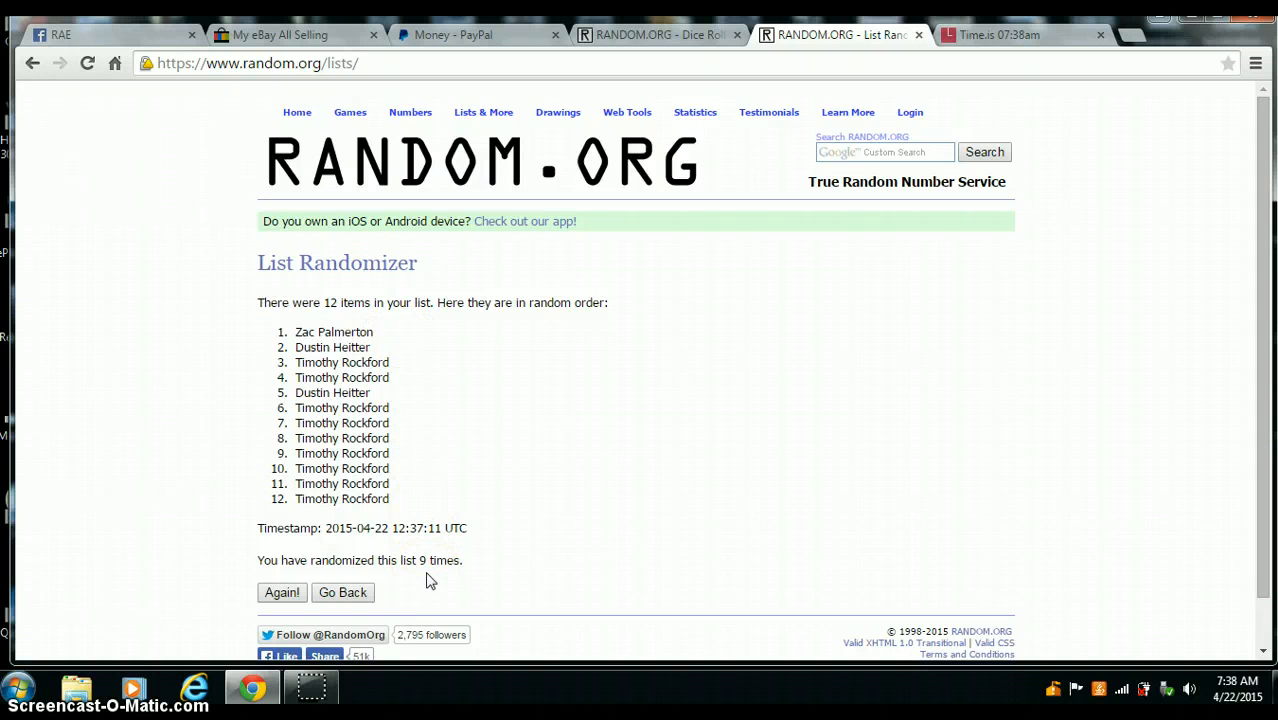
click(658, 36)
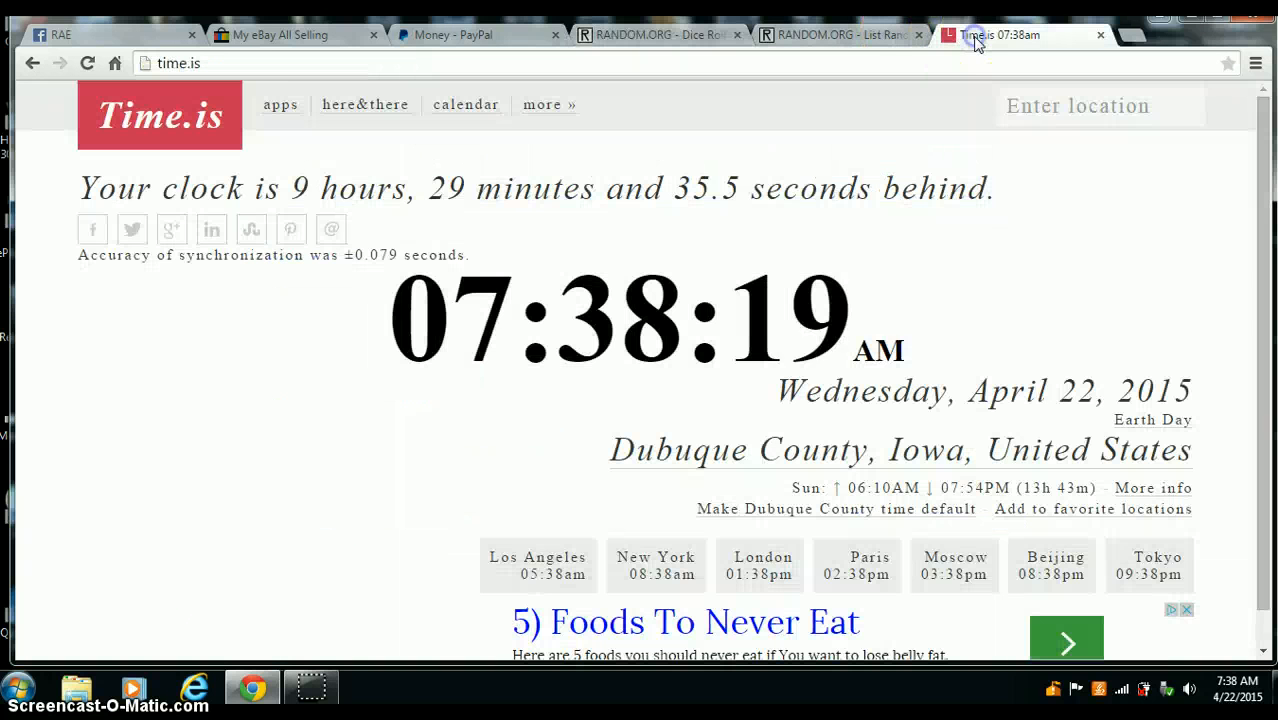
click(840, 36)
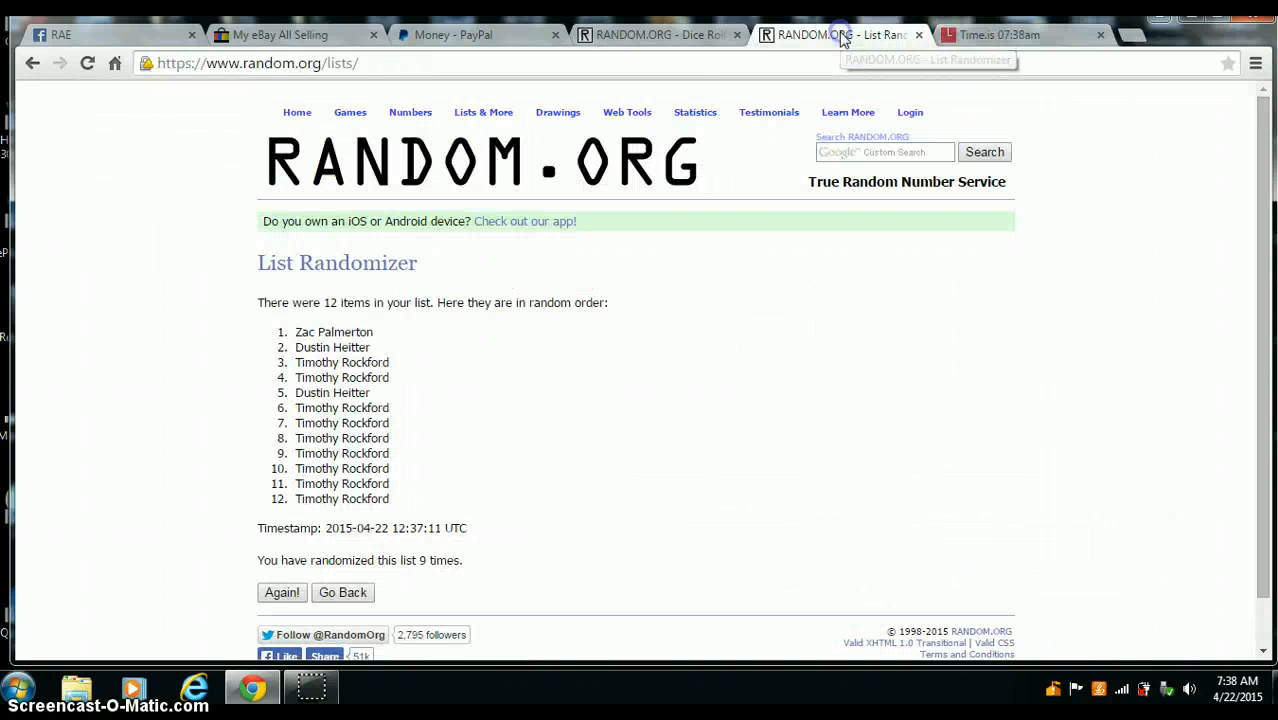